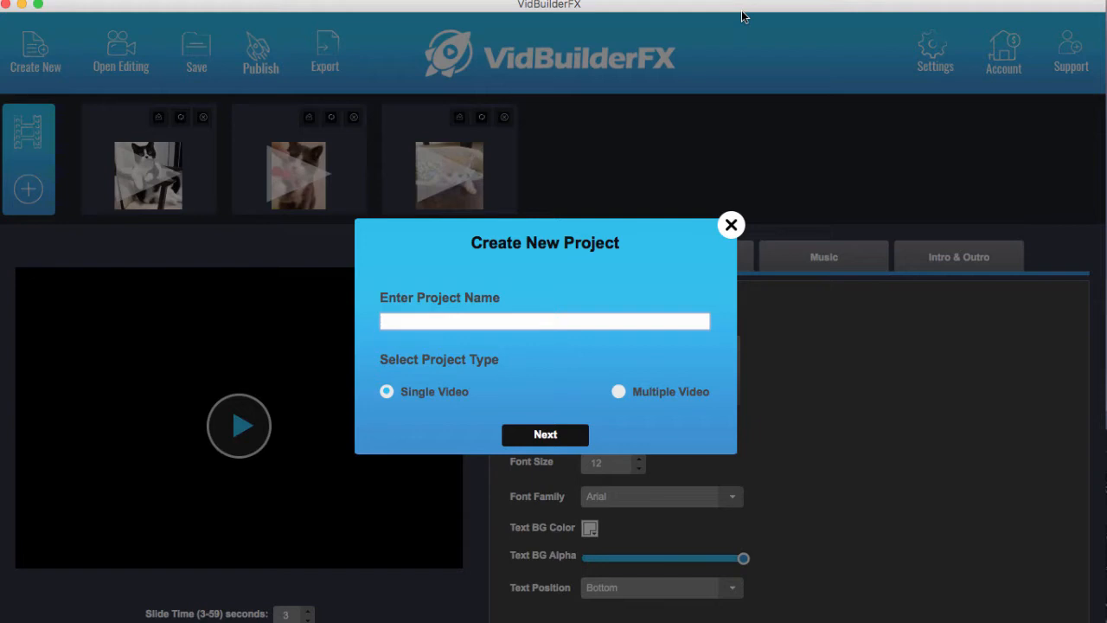
# Name the new single-video project 'Bonus Demo'
pyautogui.click(545, 321)
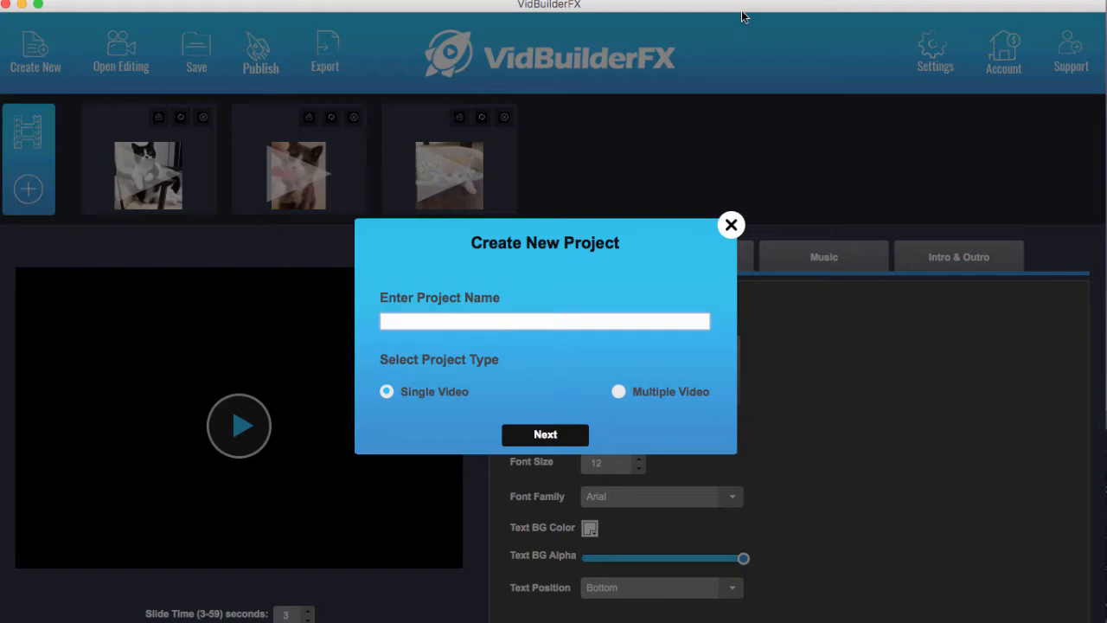
pyautogui.click(544, 321)
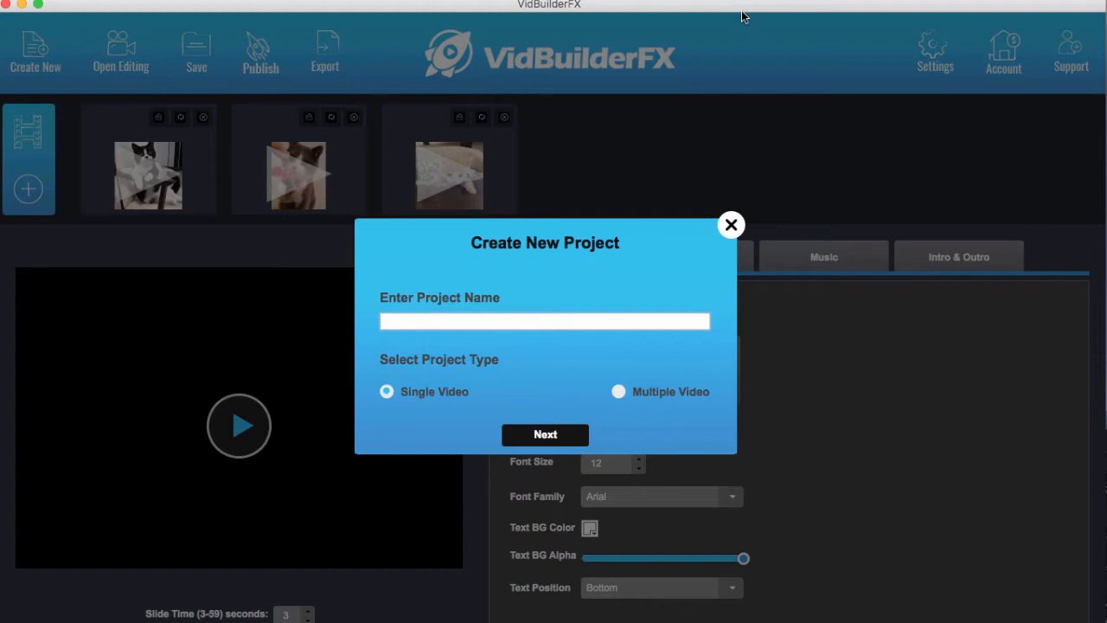
pyautogui.write('De')
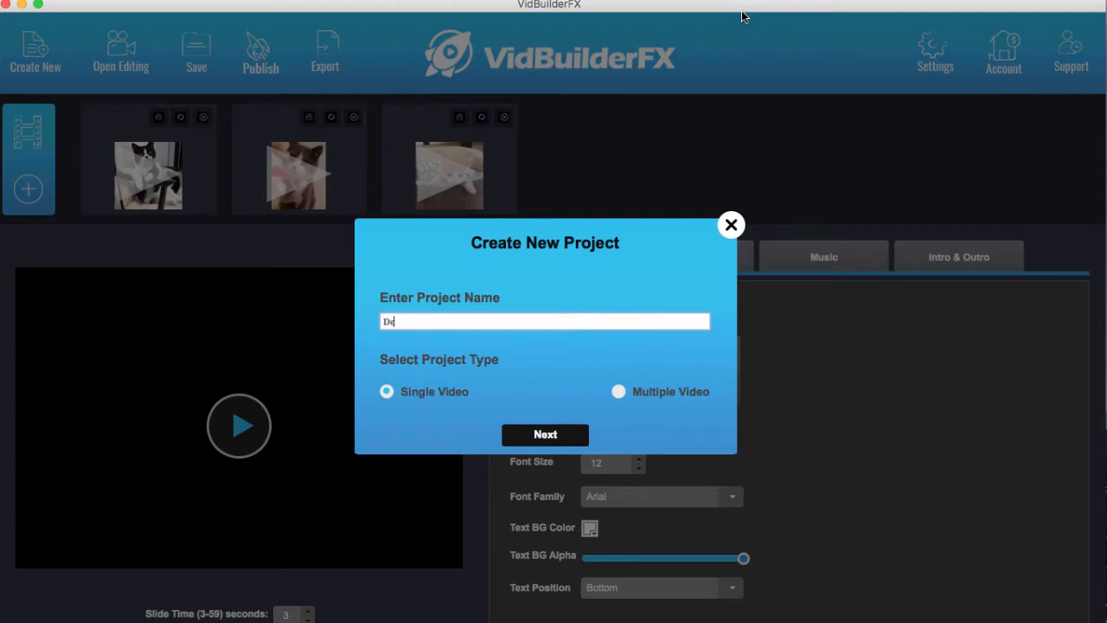
pyautogui.write('Bonus Demo')
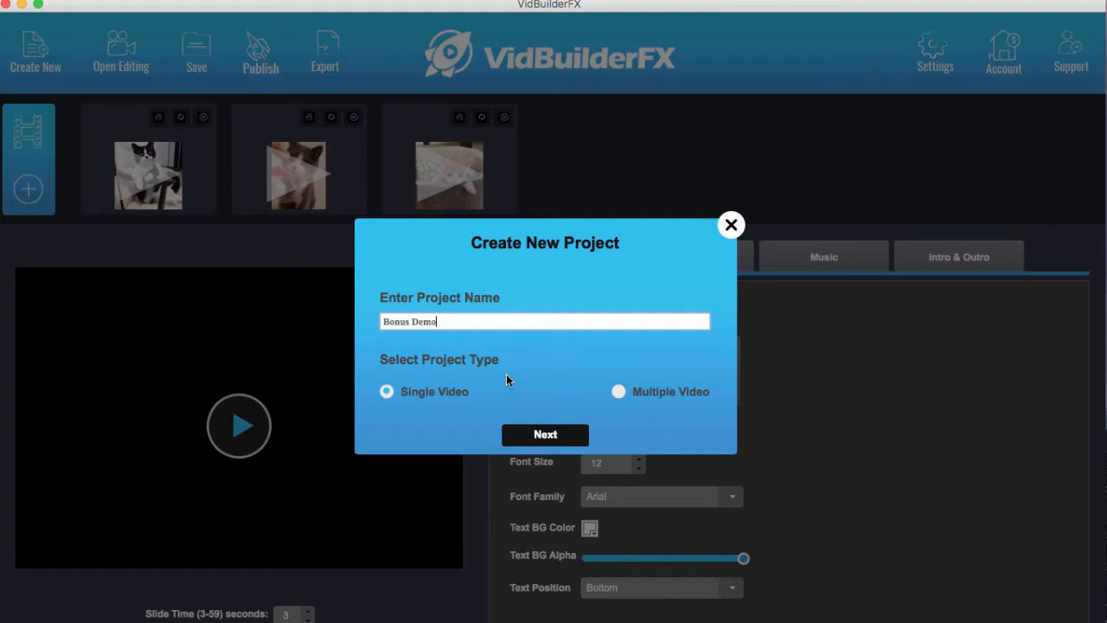
pyautogui.moveTo(458, 394)
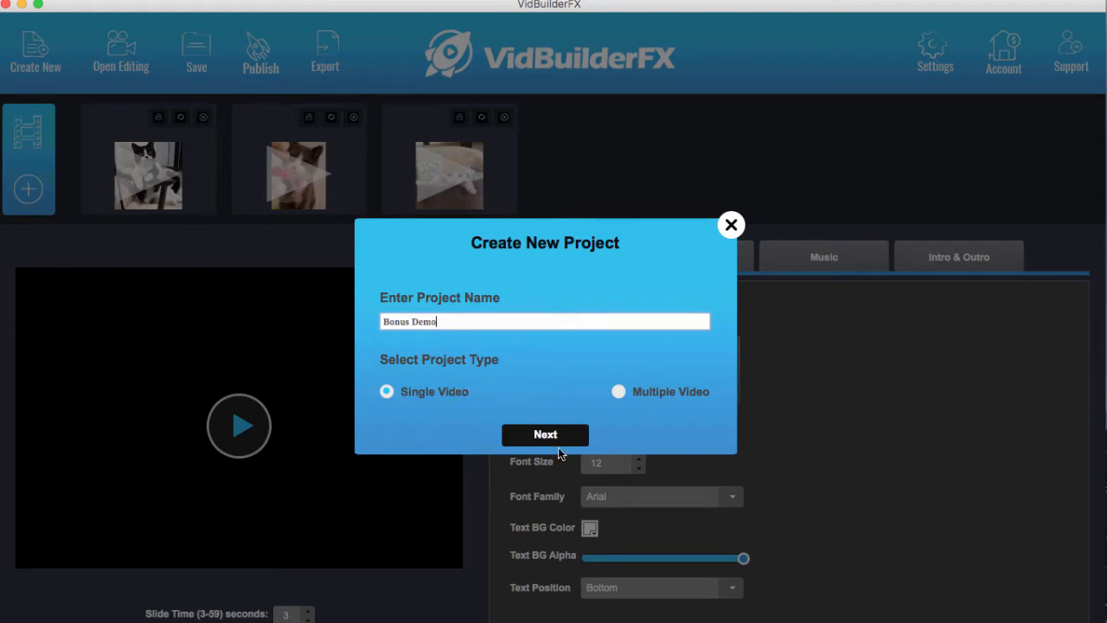
# Search trending videos for the keyword 'Silly Cats' and fetch 3 clips
pyautogui.click(545, 435)
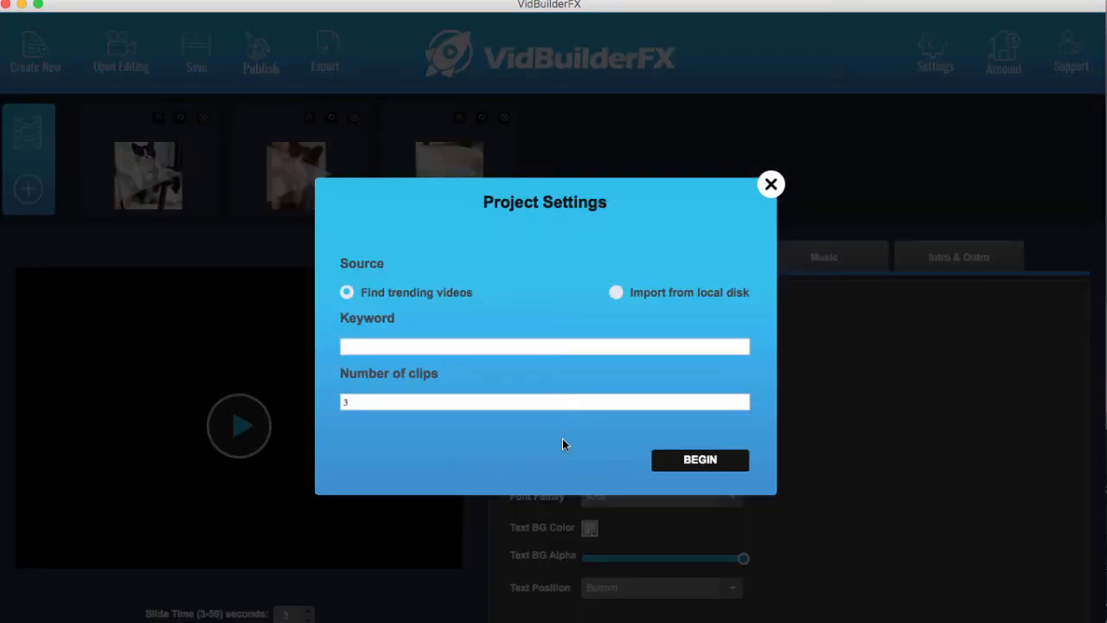
pyautogui.moveTo(447, 309)
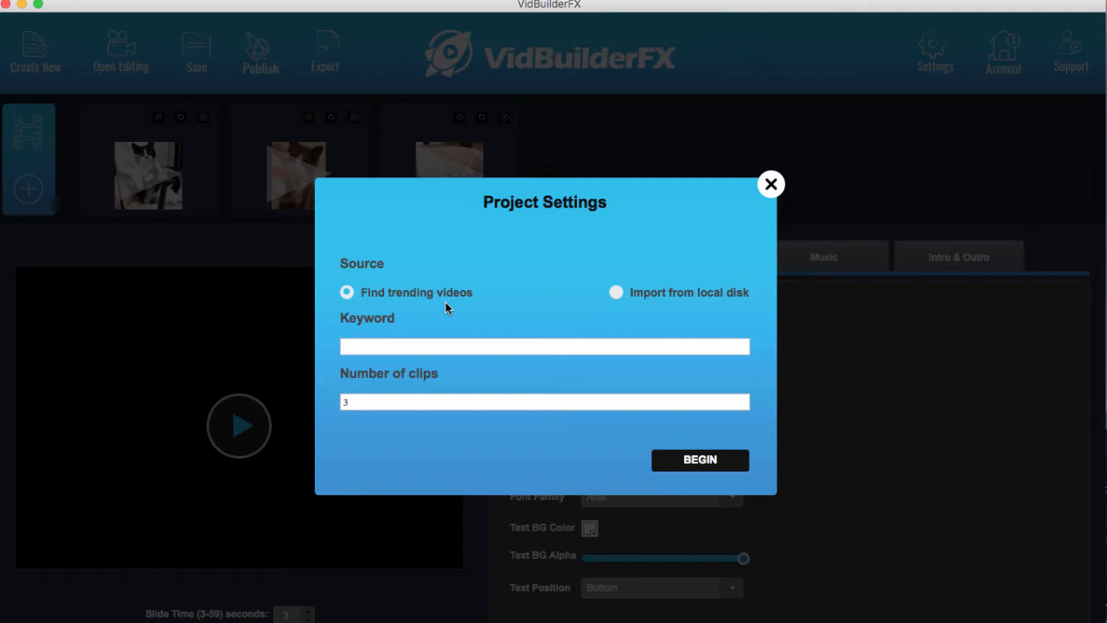
pyautogui.moveTo(606, 299)
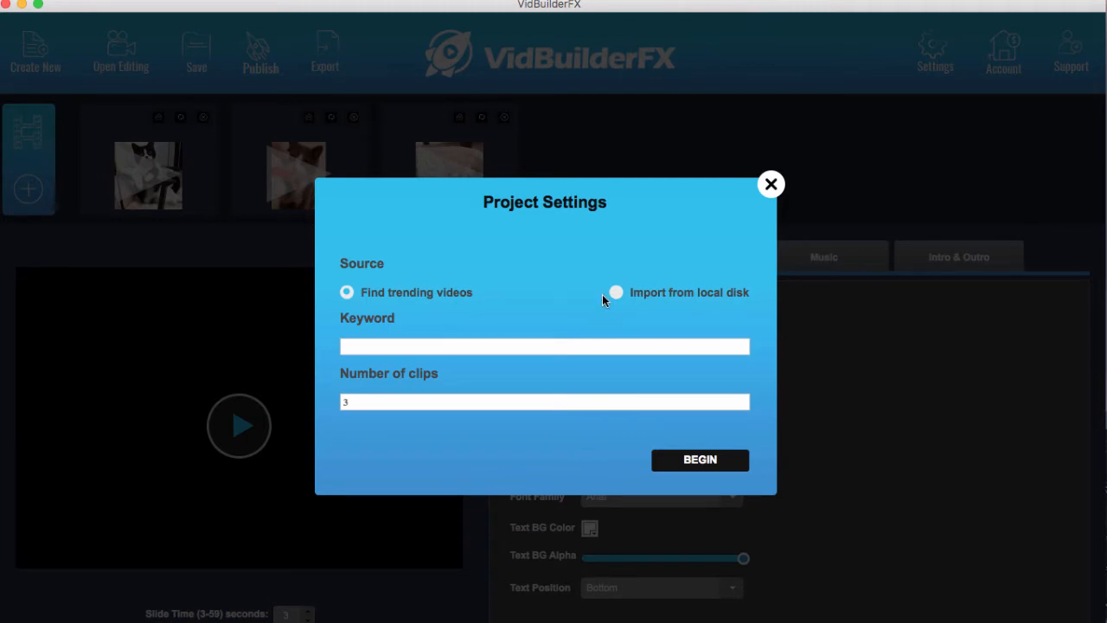
pyautogui.click(544, 347)
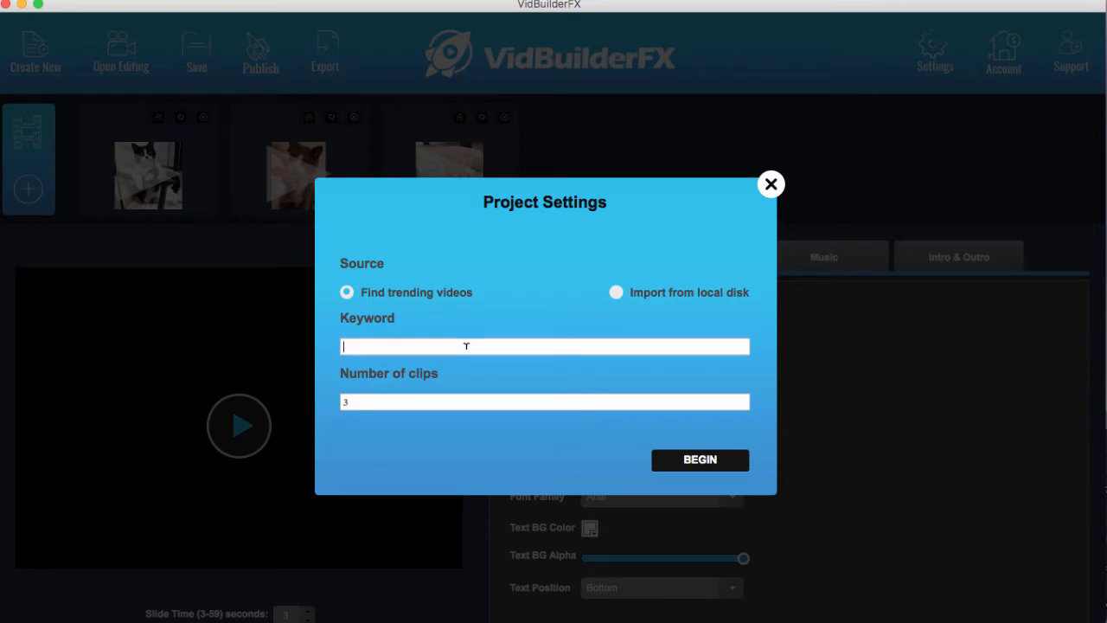
pyautogui.write('Funn')
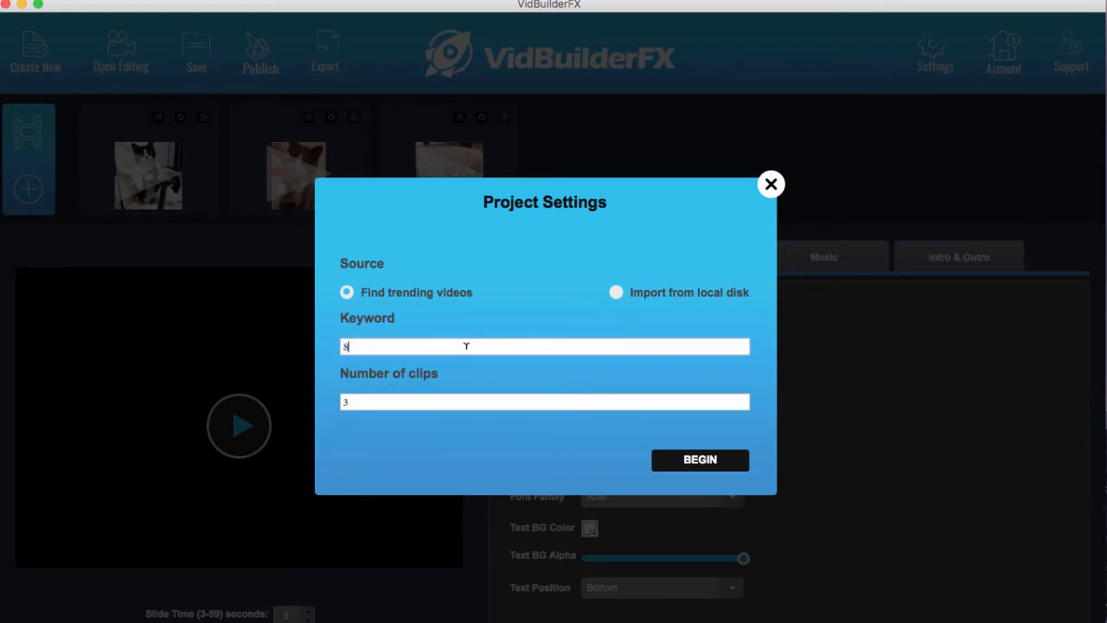
pyautogui.write('Silly Cats')
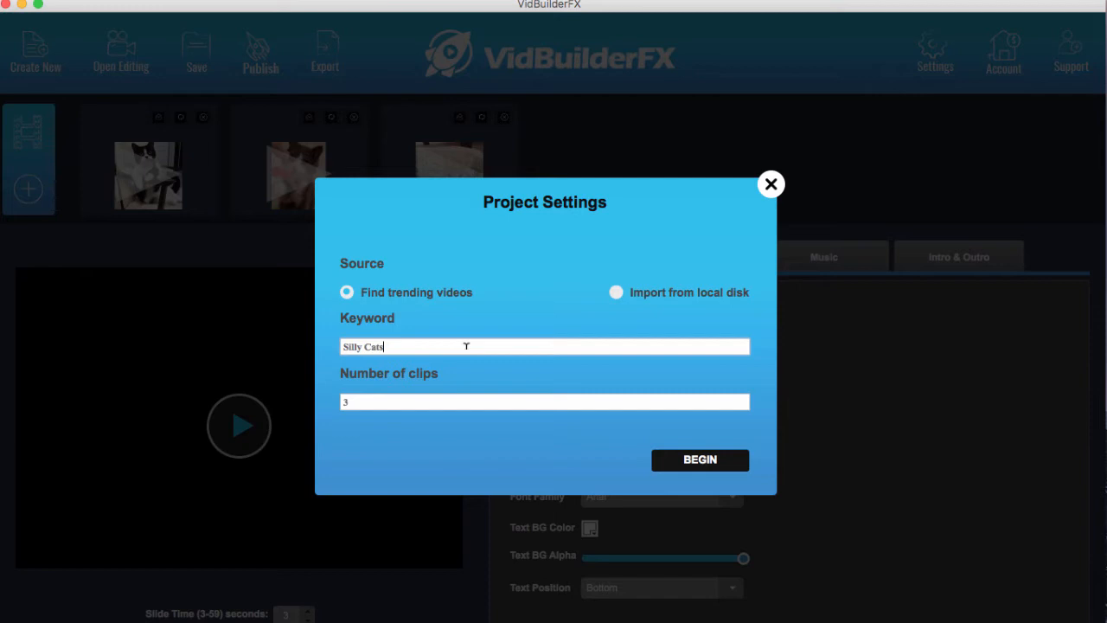
pyautogui.moveTo(649, 201)
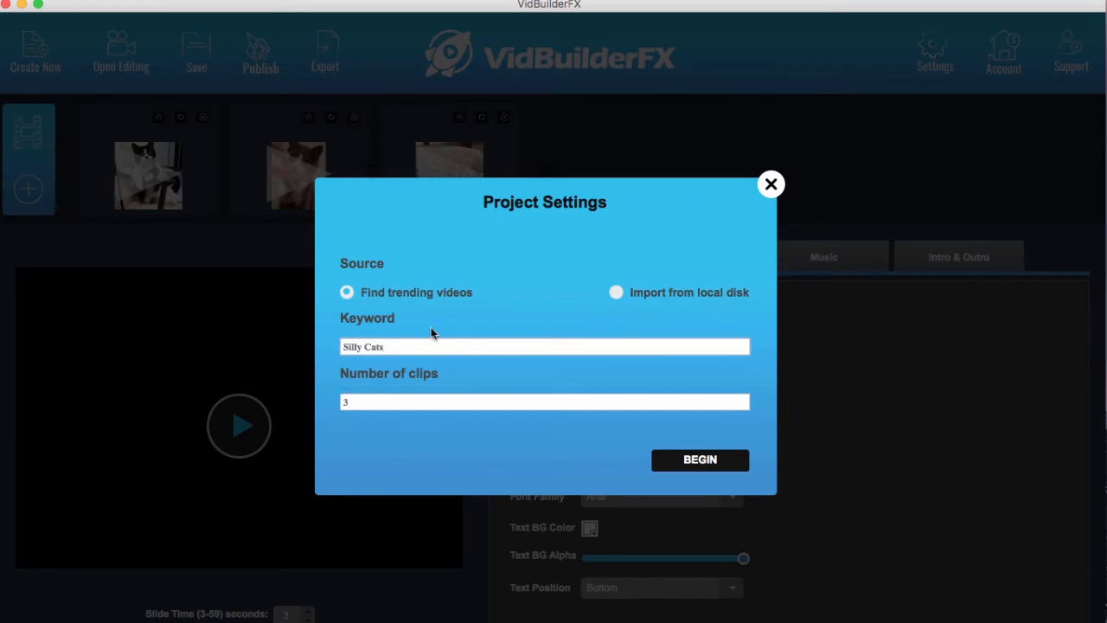
pyautogui.click(700, 460)
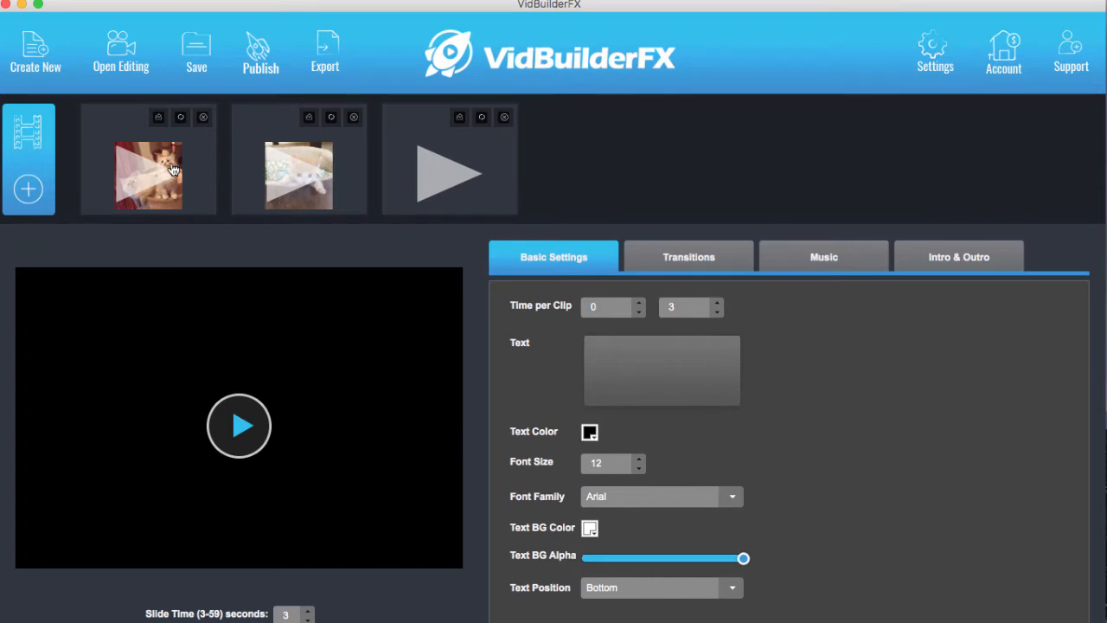
pyautogui.moveTo(170, 168)
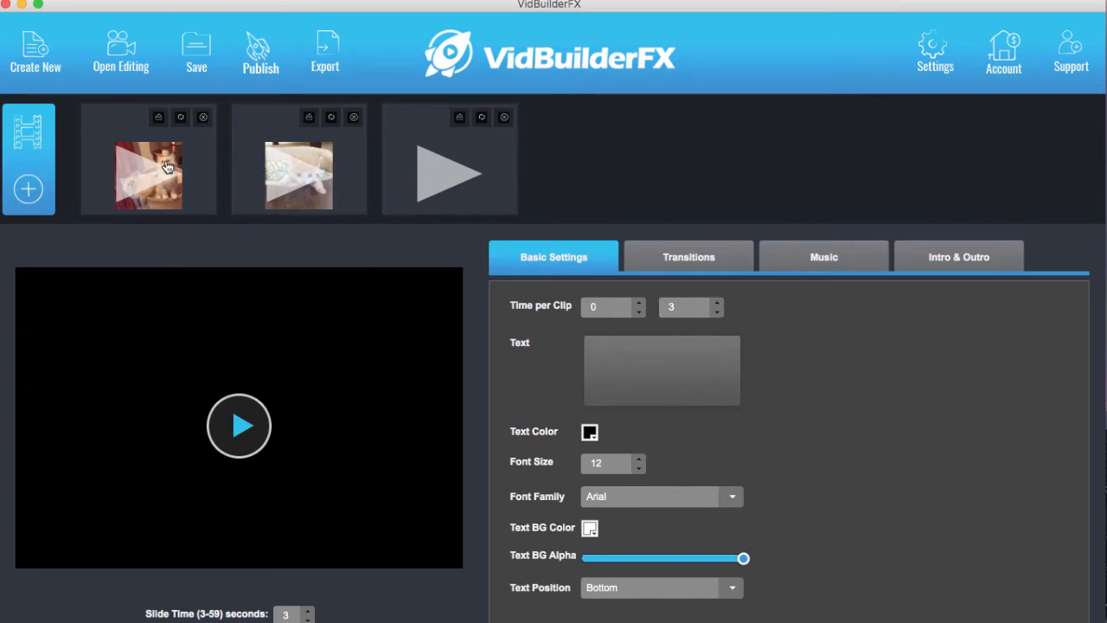
# Play each of the three cat clips, ending with the first kitten clip in preview
pyautogui.click(239, 425)
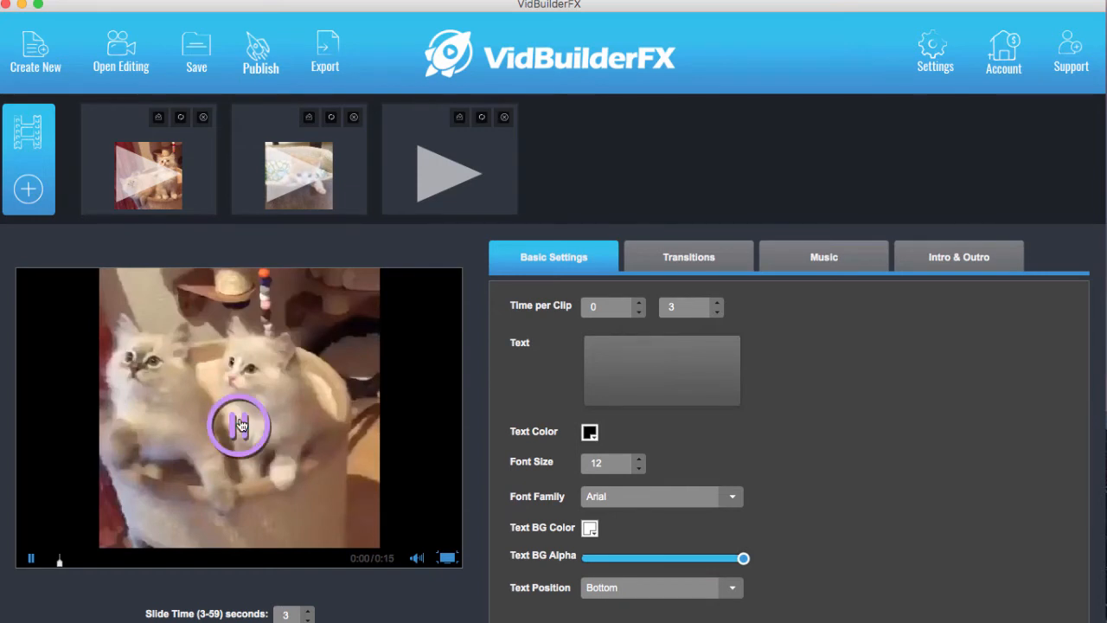
pyautogui.click(239, 424)
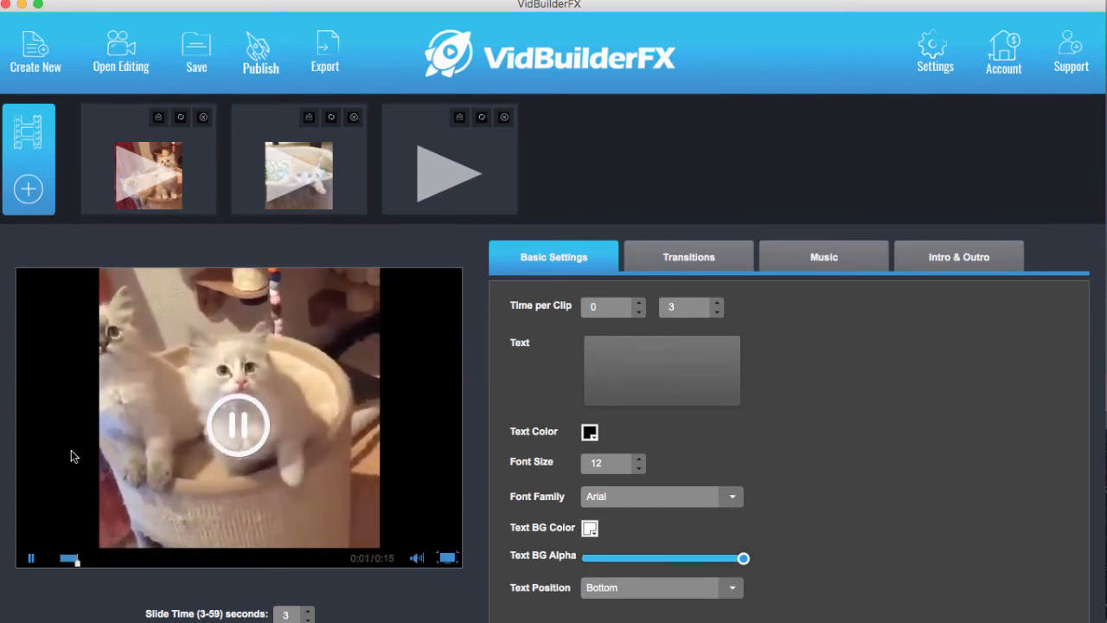
pyautogui.click(238, 424)
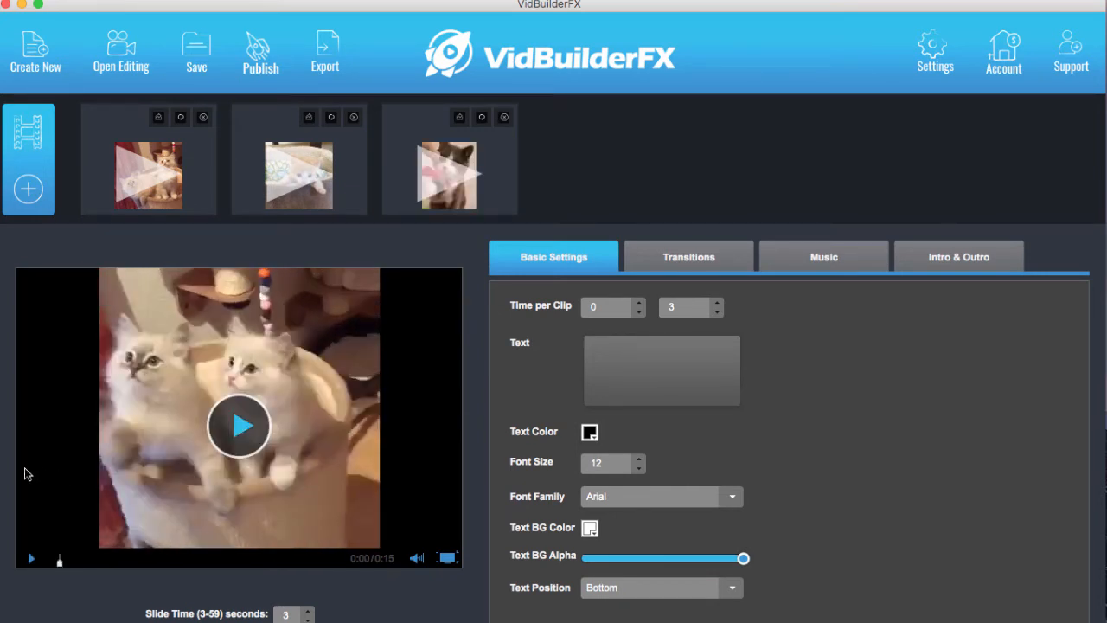
pyautogui.click(240, 425)
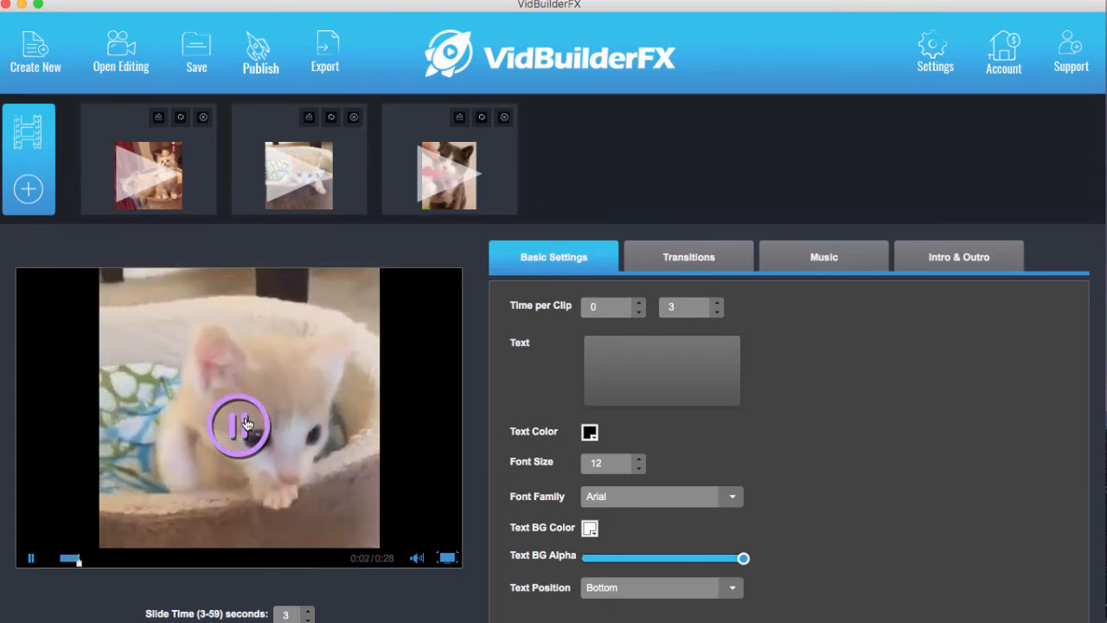
pyautogui.click(239, 425)
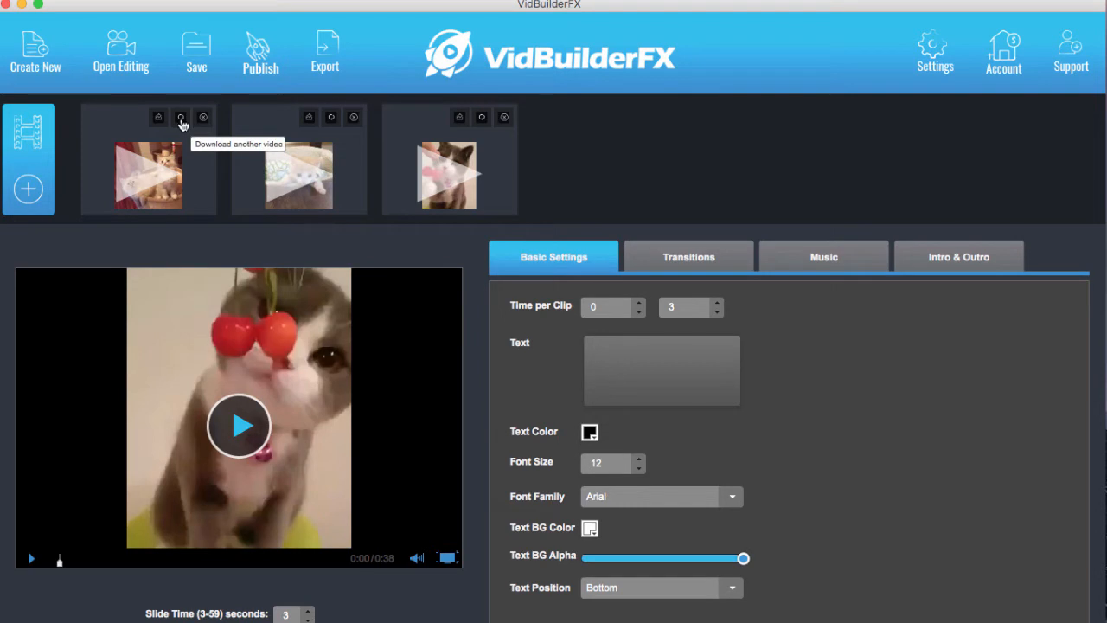
pyautogui.moveTo(320, 151)
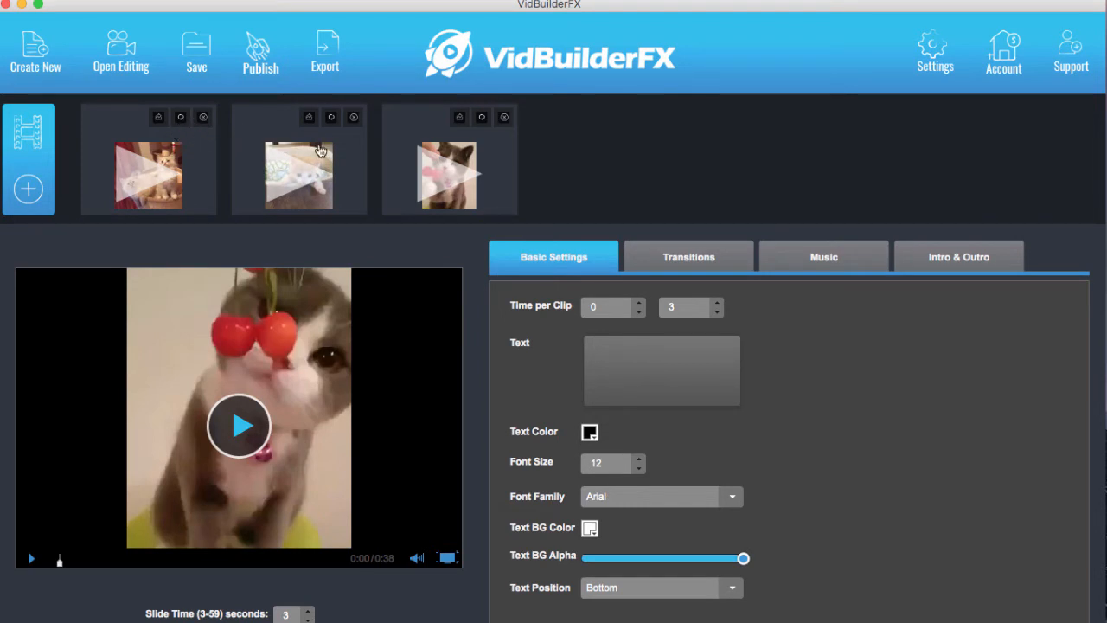
pyautogui.click(447, 175)
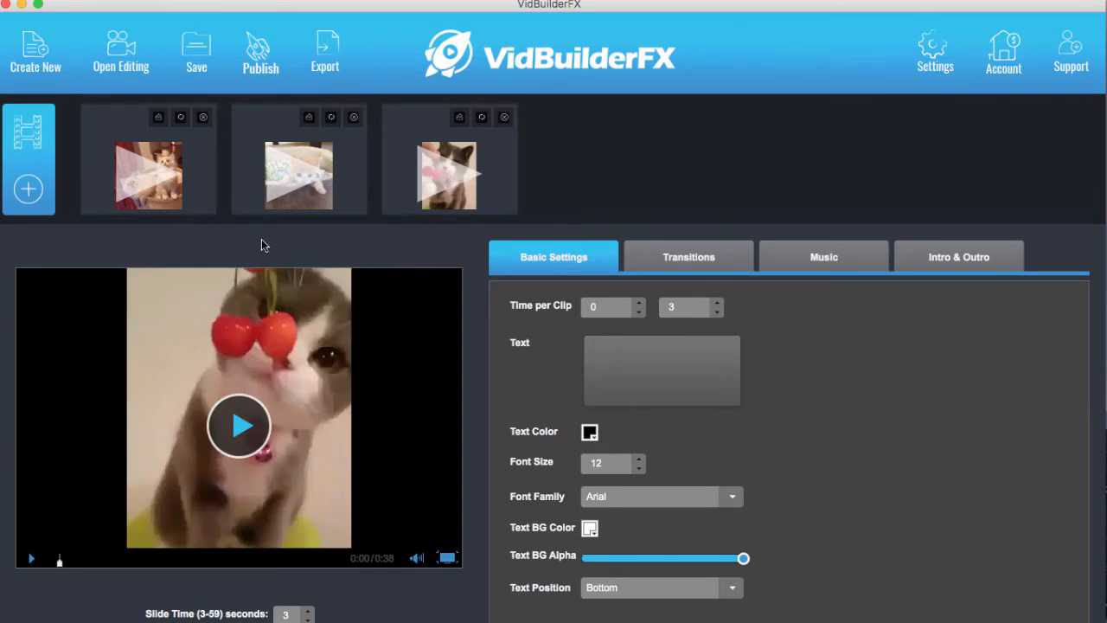
pyautogui.click(240, 425)
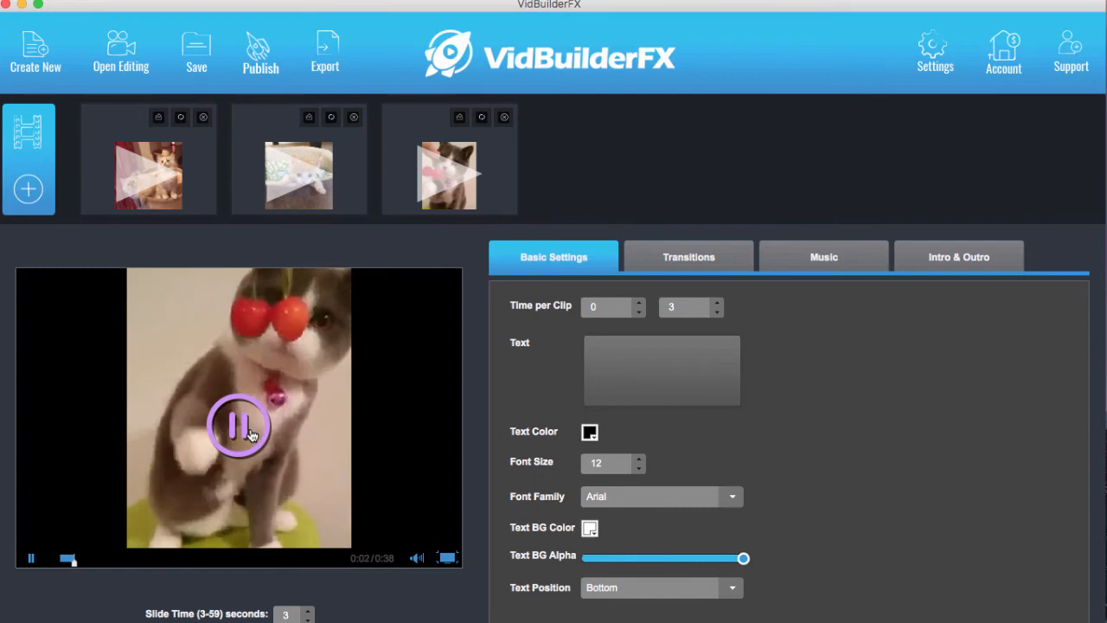
pyautogui.click(239, 425)
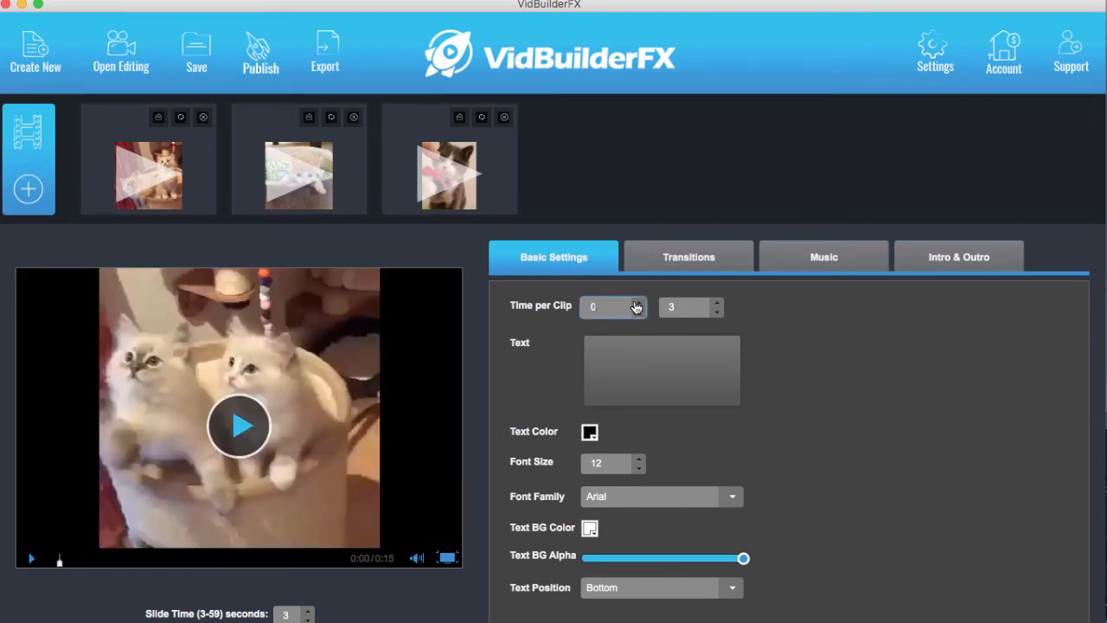
# Enter 5 seconds as the time per clip in Basic Settings
pyautogui.click(637, 303)
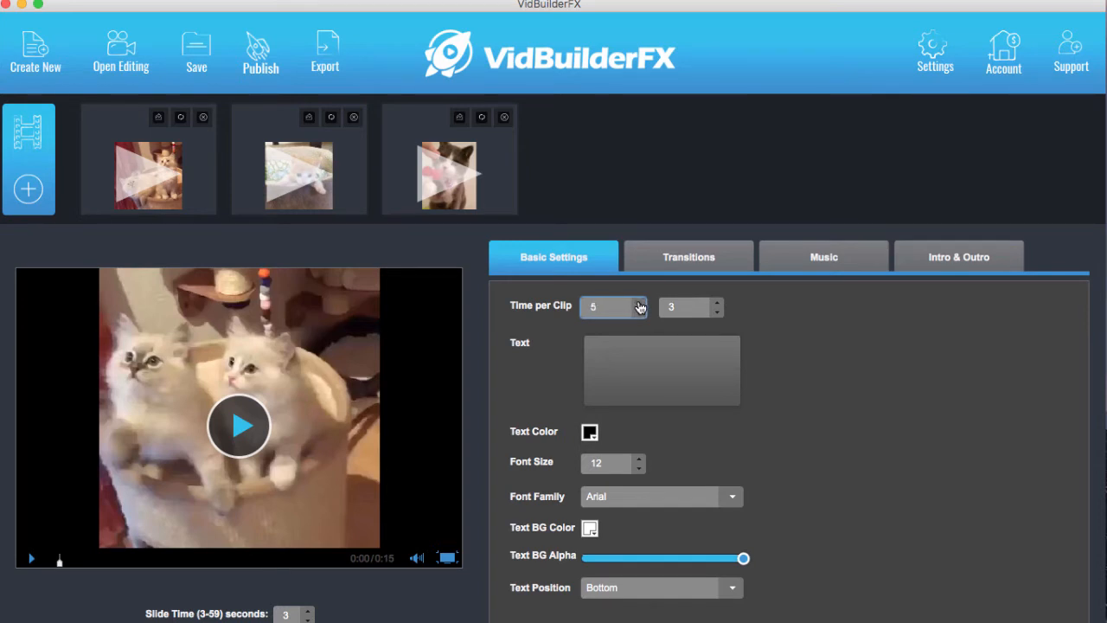
pyautogui.click(613, 306)
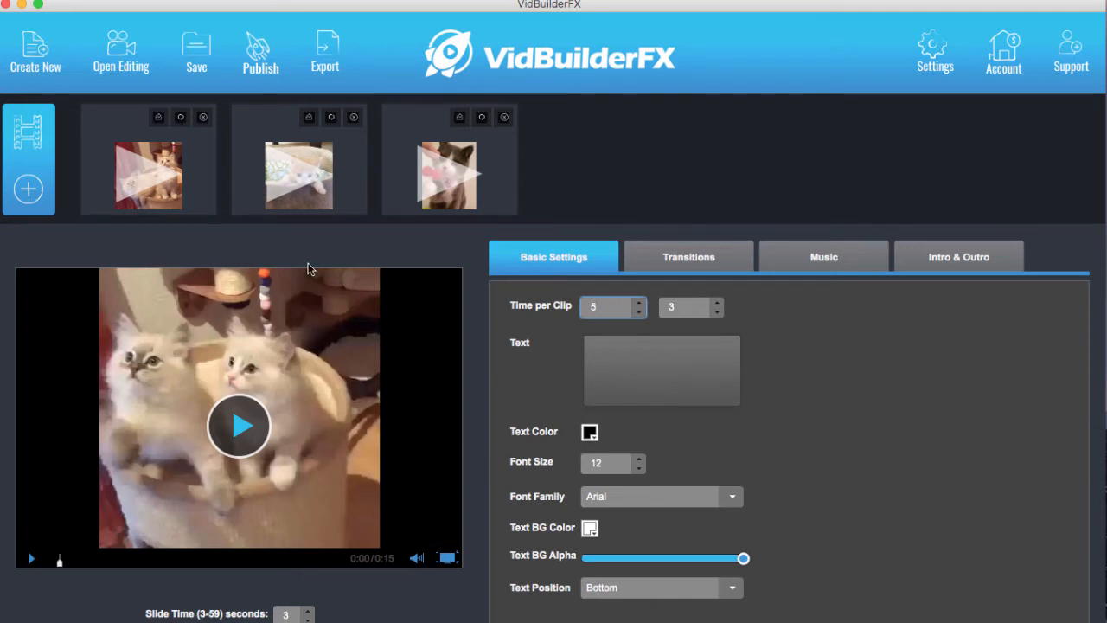
pyautogui.click(606, 306)
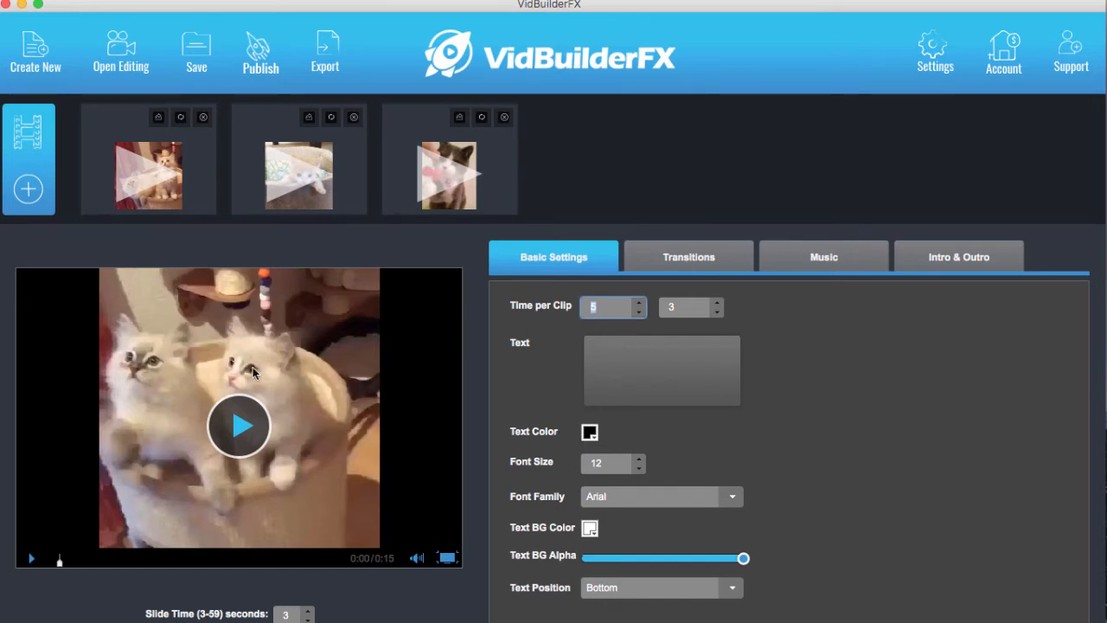
pyautogui.moveTo(269, 367)
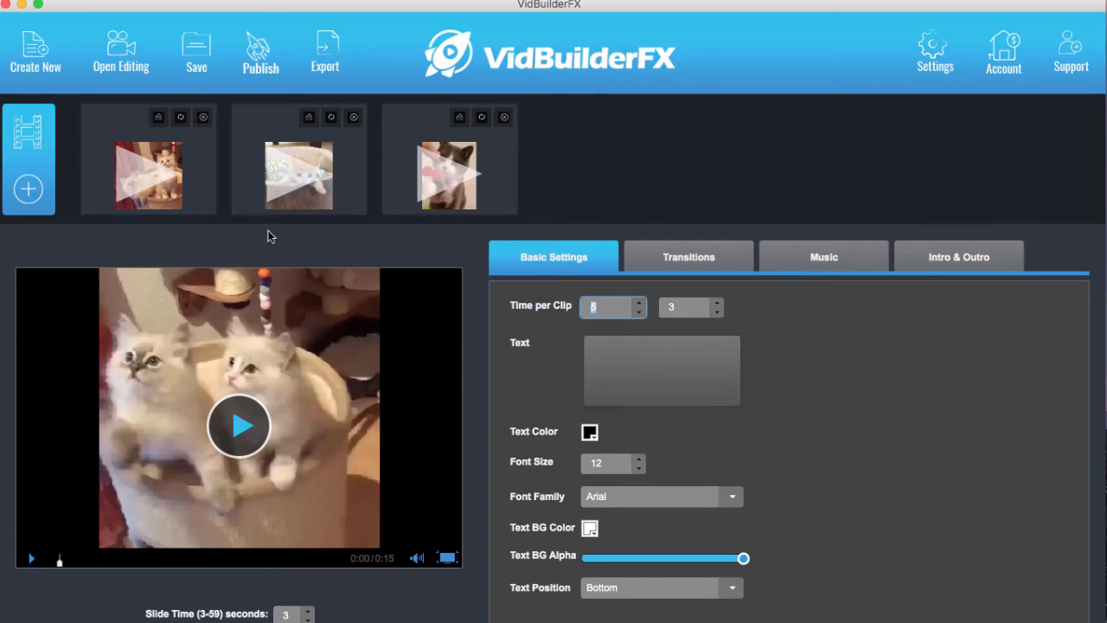
# Replace the draft caption with 'Follow our facbeook page - sams cat toys'
pyautogui.write('T')
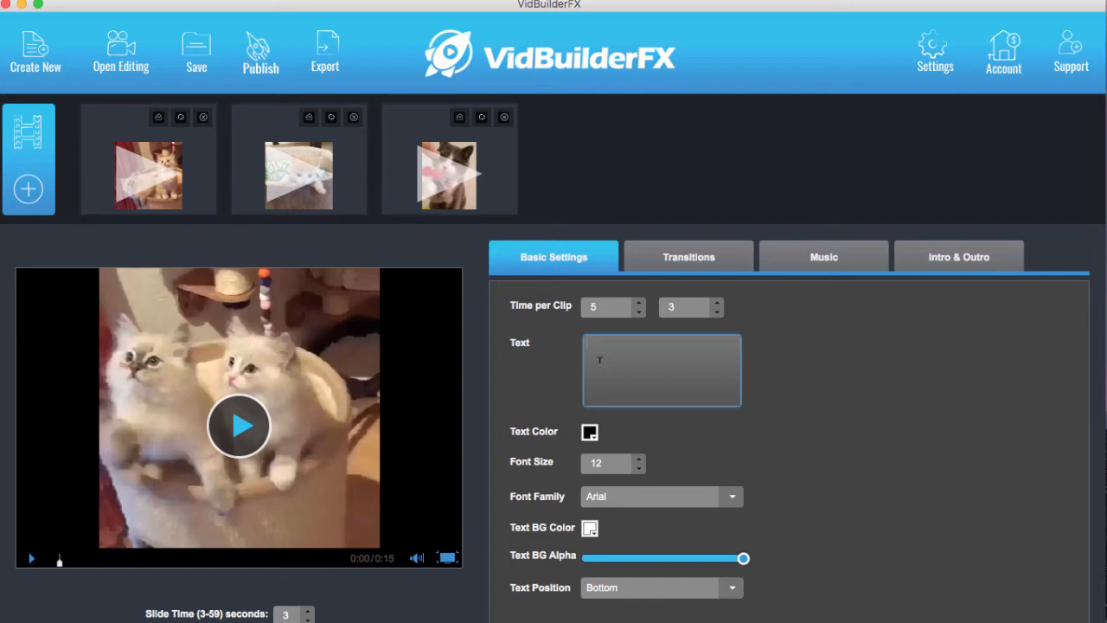
pyautogui.write('Check out our')
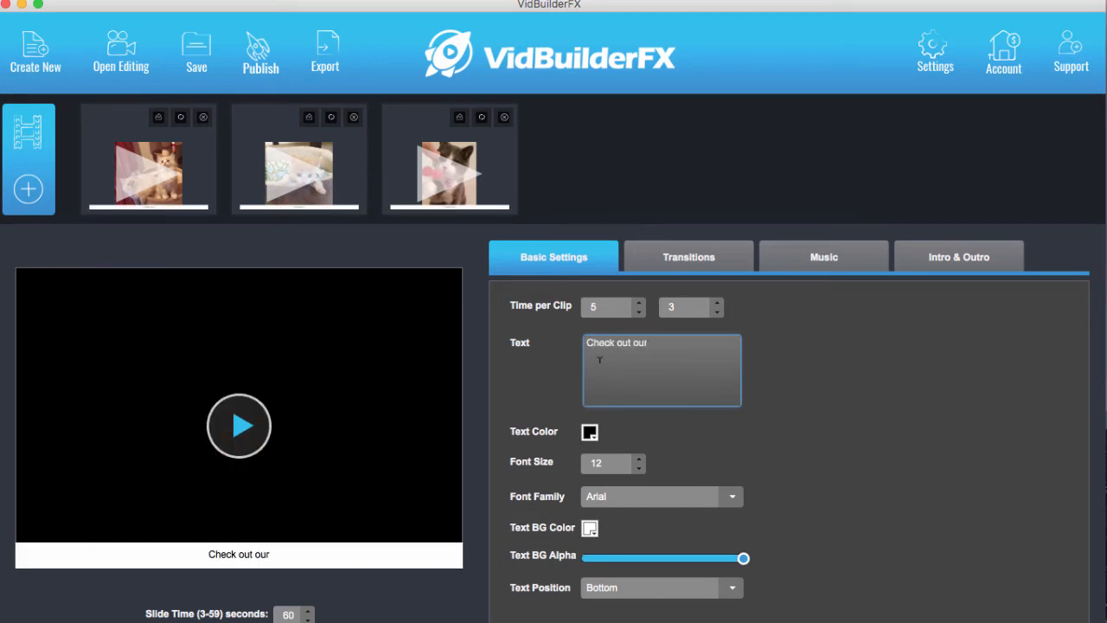
pyautogui.write('cat toys at')
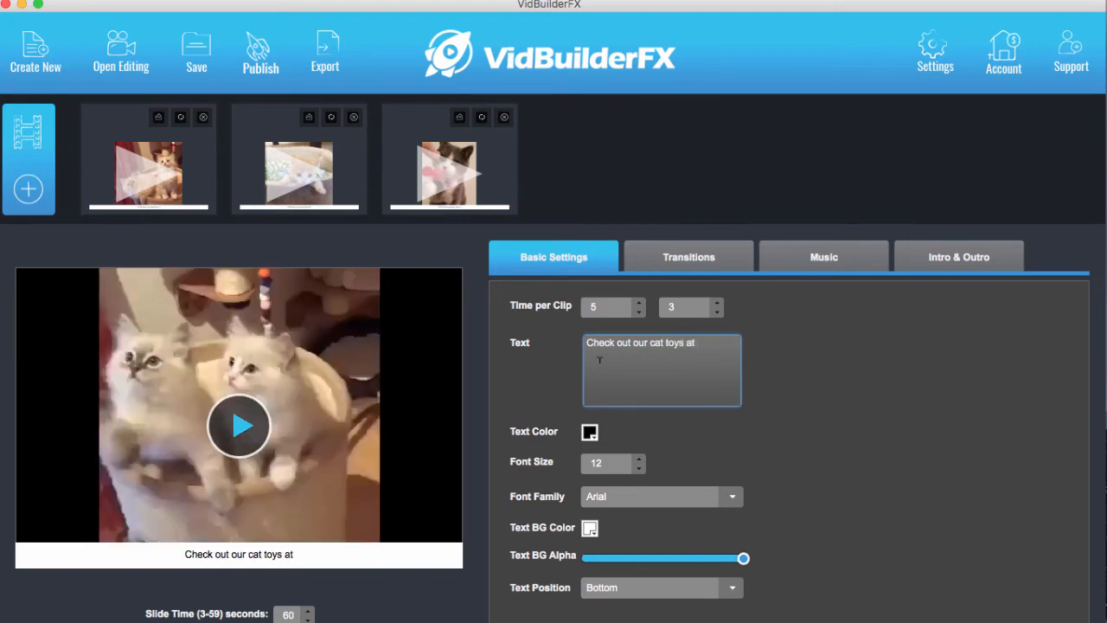
pyautogui.write('samsca')
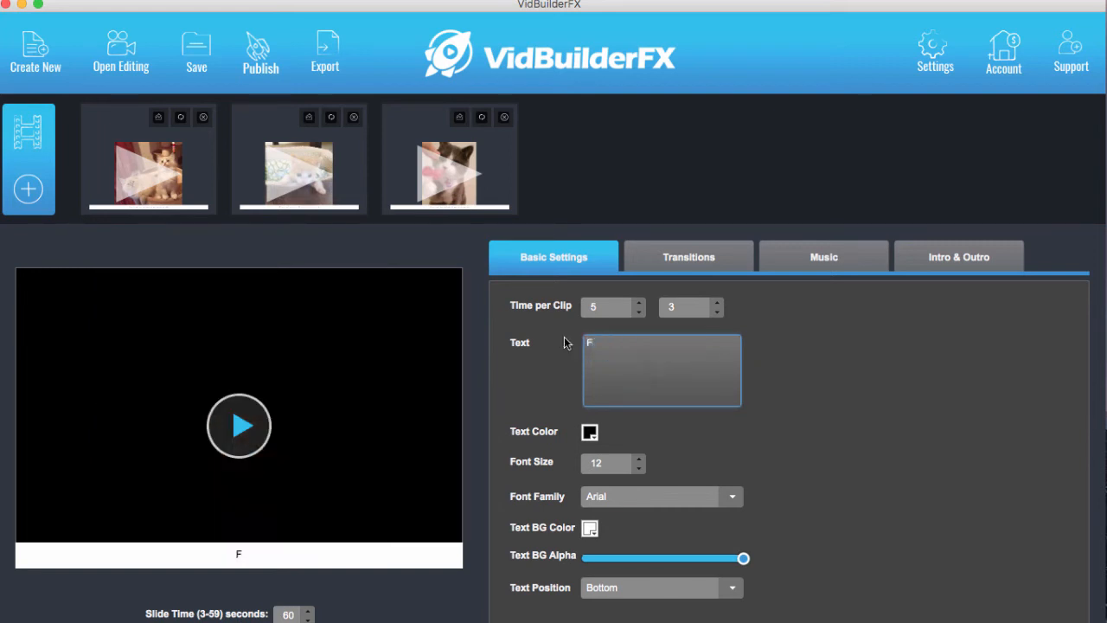
pyautogui.write('Follow our facbe')
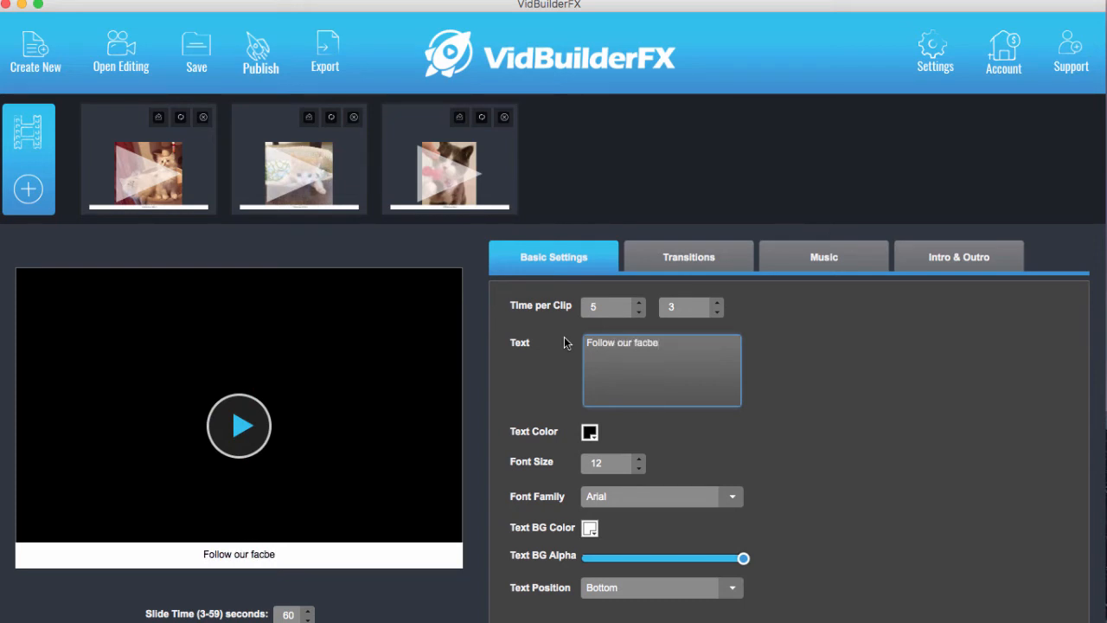
pyautogui.write('ook page - sams ca')
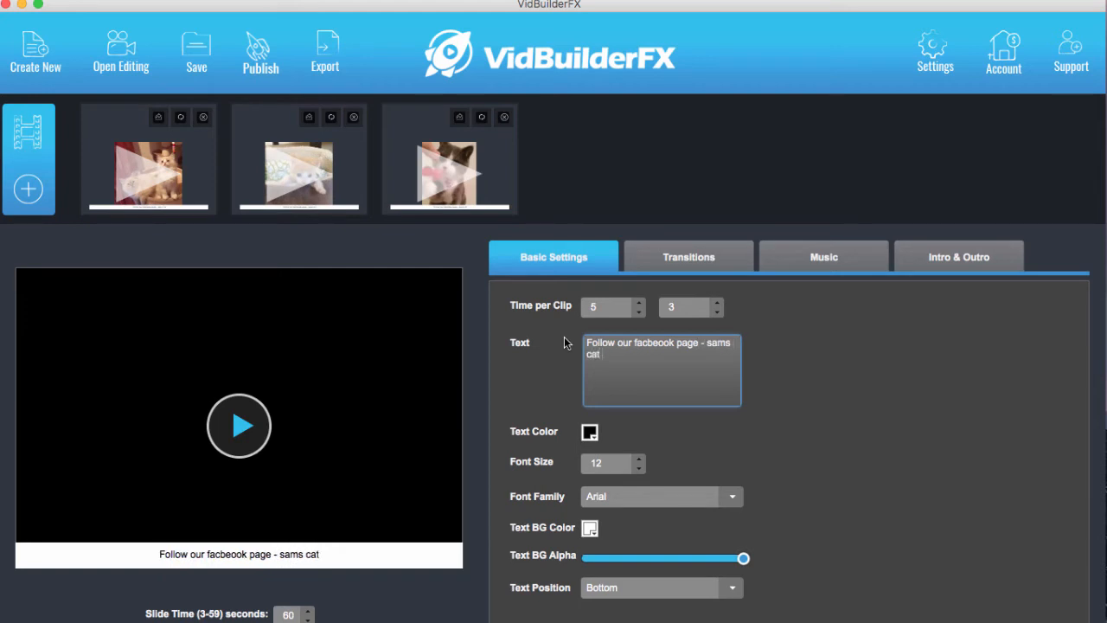
pyautogui.write('toys')
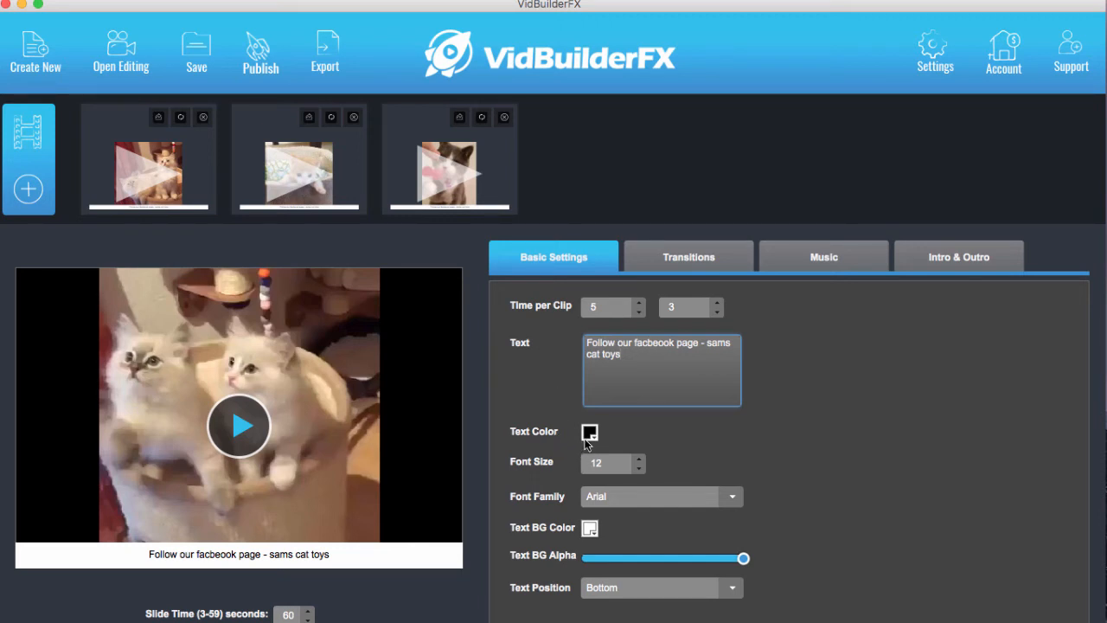
# Set the caption font size to 19 with a pink background, then view transitions
pyautogui.click(589, 431)
pyautogui.write('19')
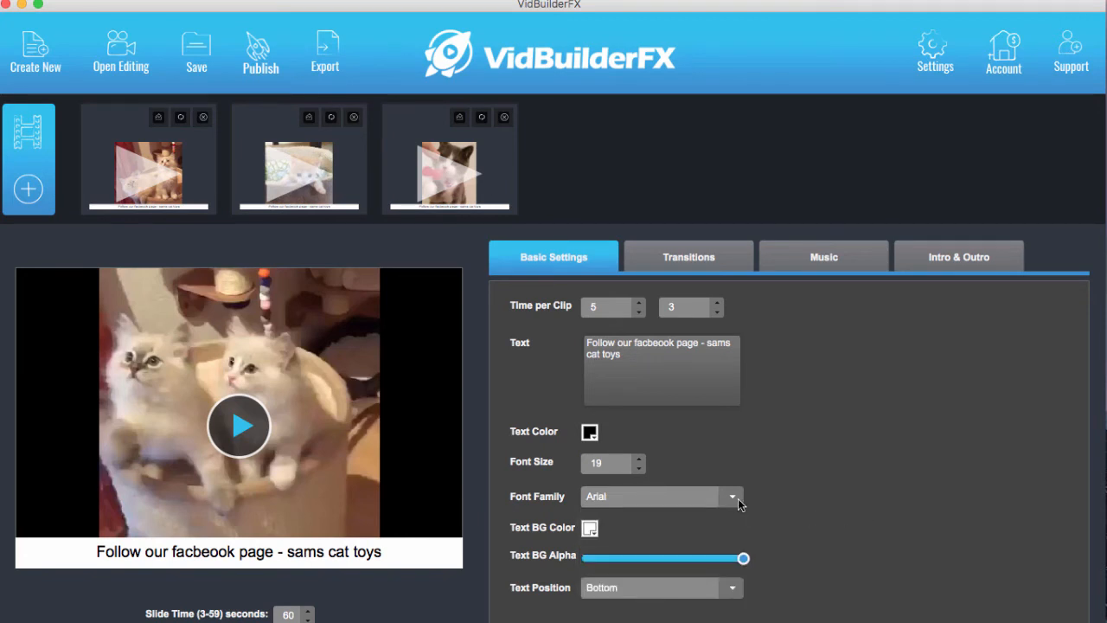
pyautogui.click(732, 496)
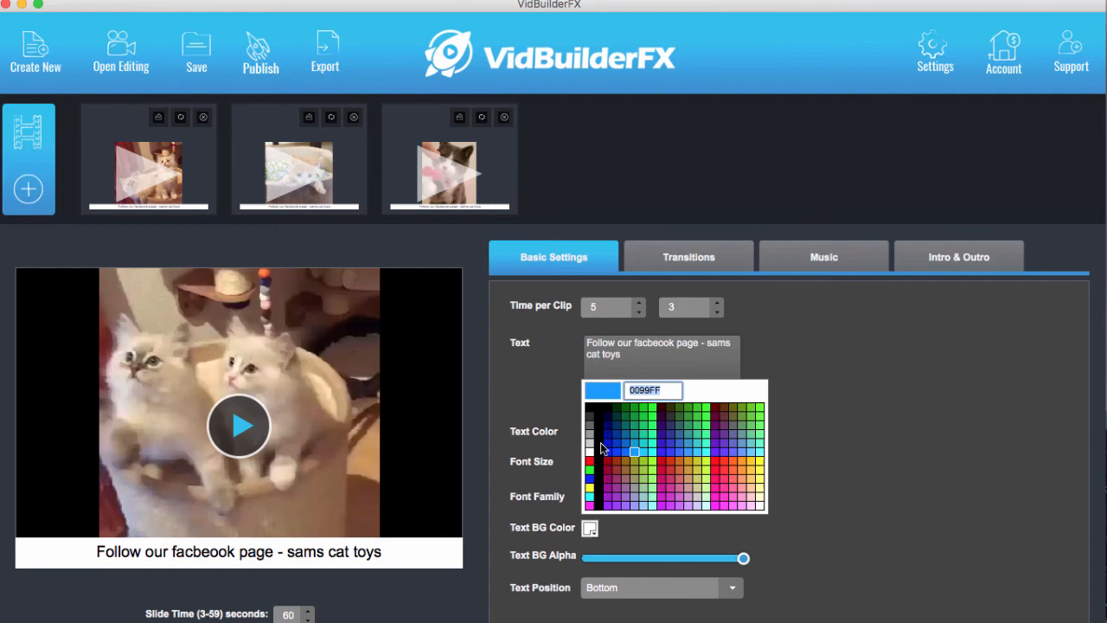
pyautogui.click(671, 481)
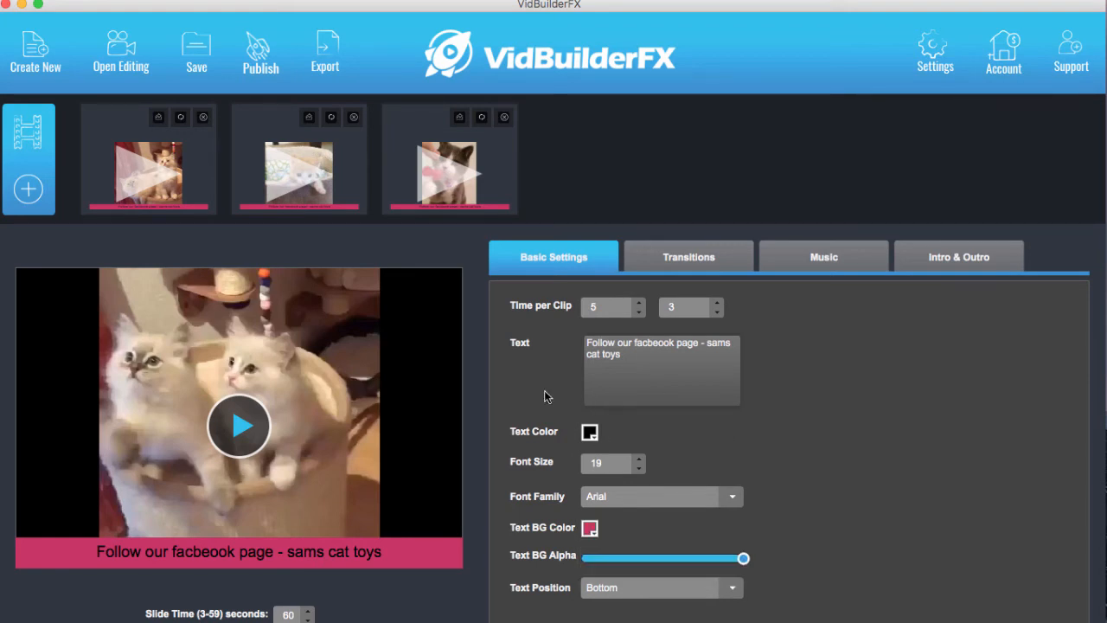
pyautogui.moveTo(713, 263)
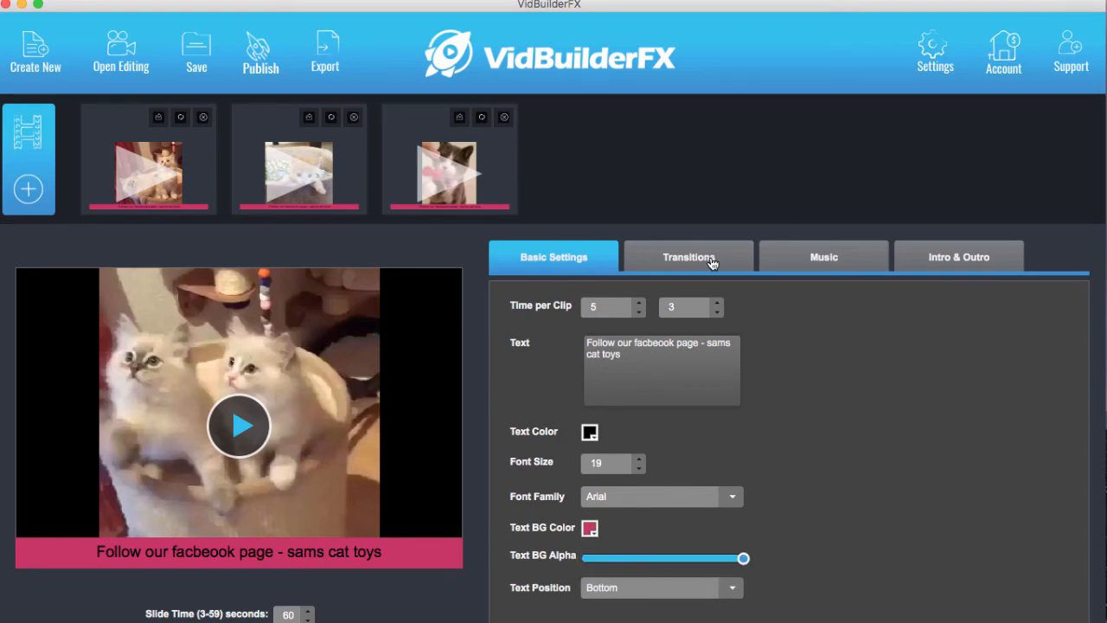
pyautogui.click(689, 257)
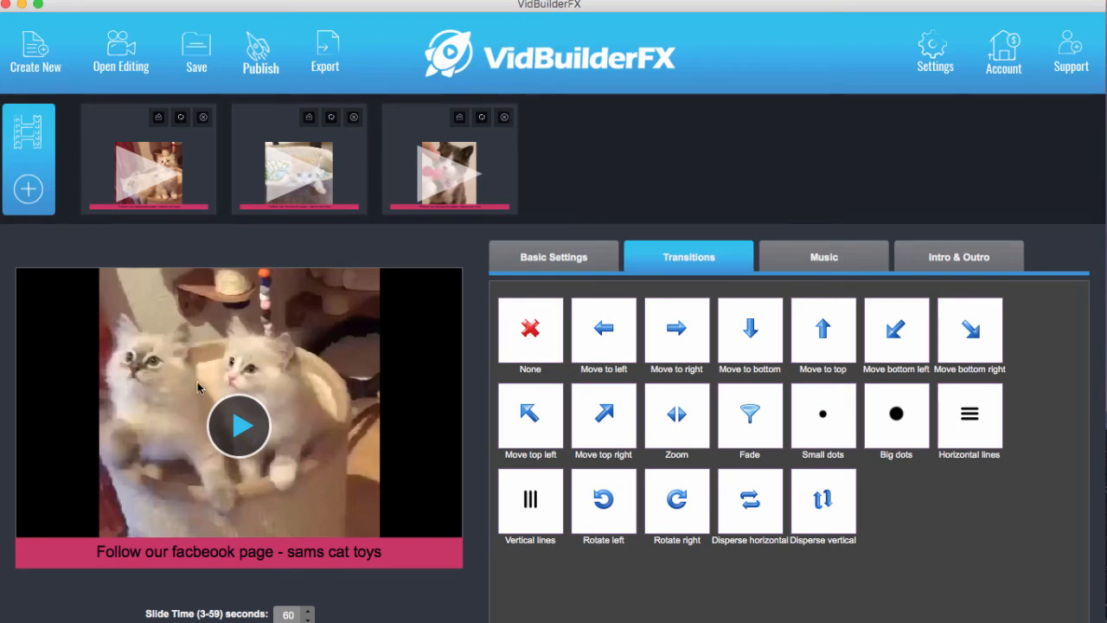
pyautogui.moveTo(662, 327)
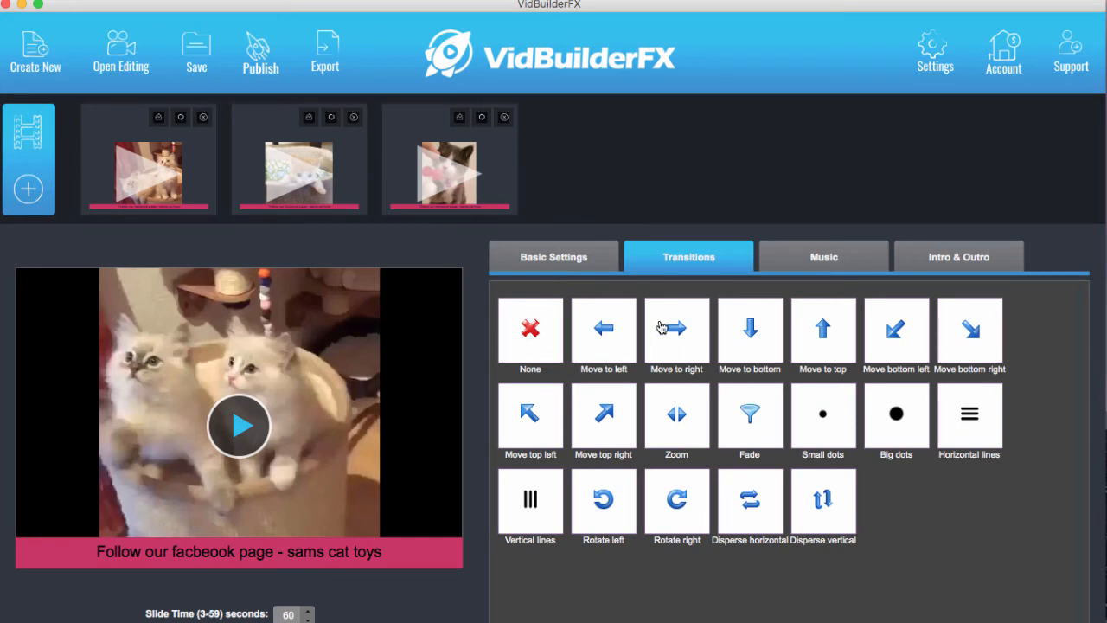
pyautogui.moveTo(762, 478)
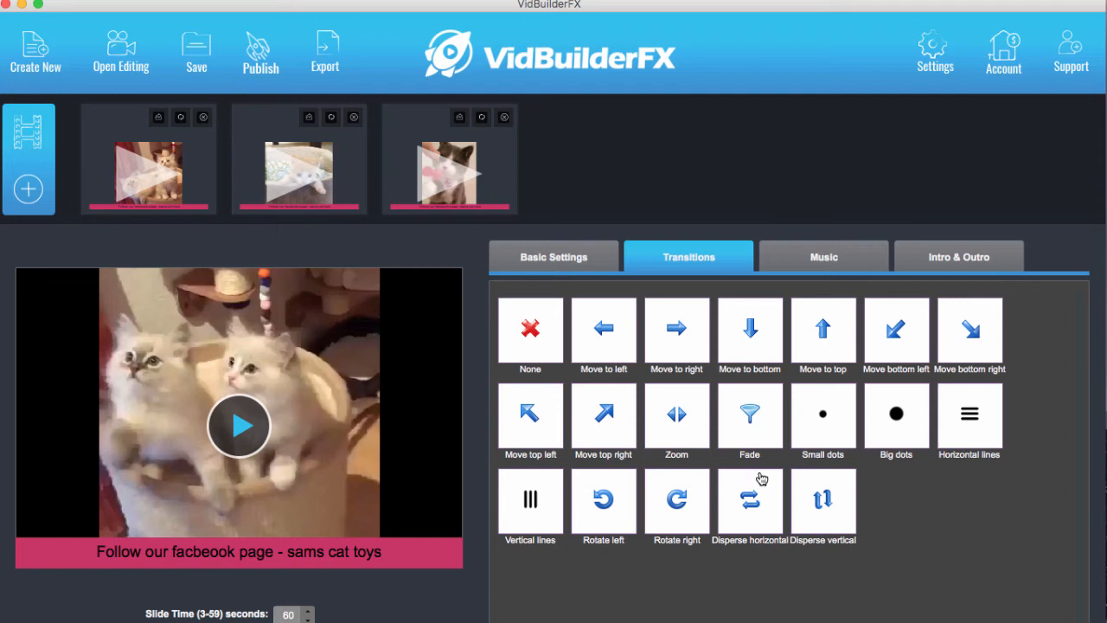
pyautogui.moveTo(823, 257)
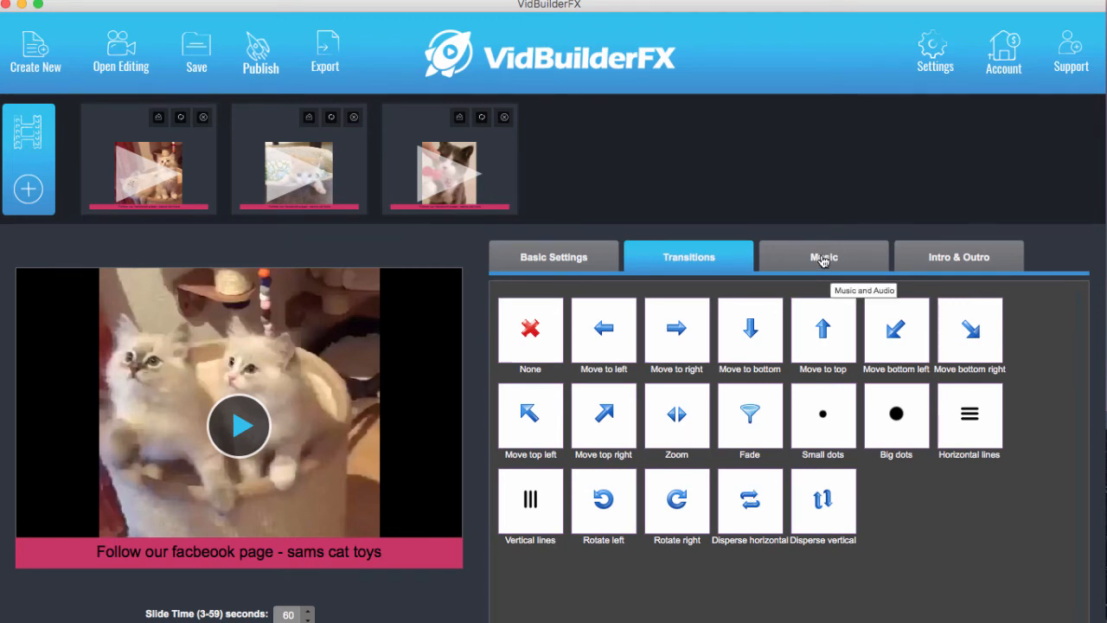
pyautogui.click(823, 257)
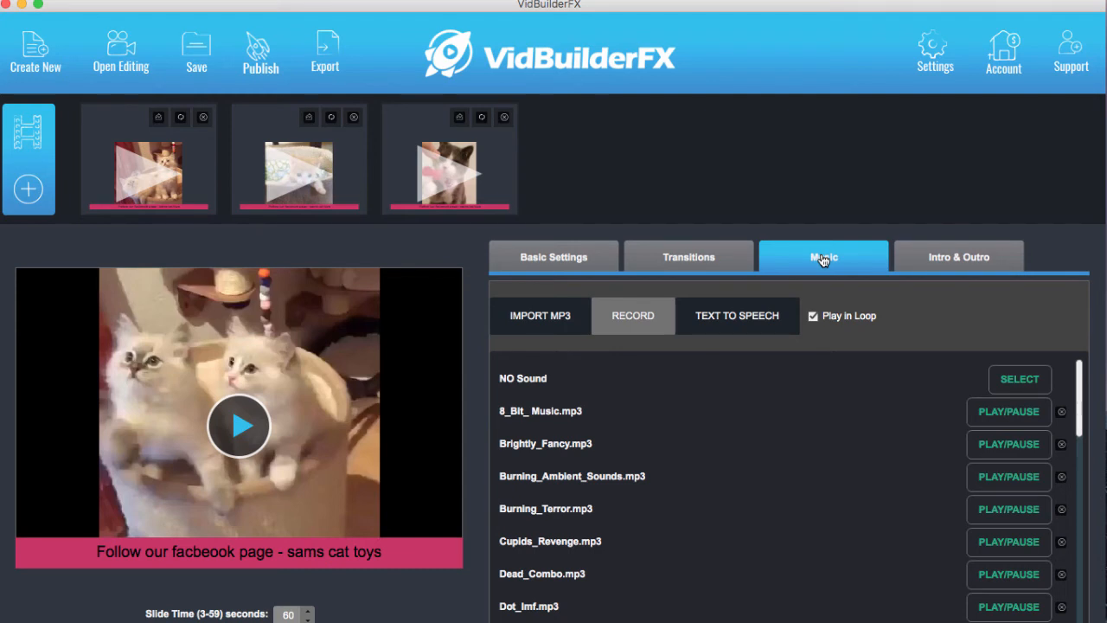
pyautogui.moveTo(964, 436)
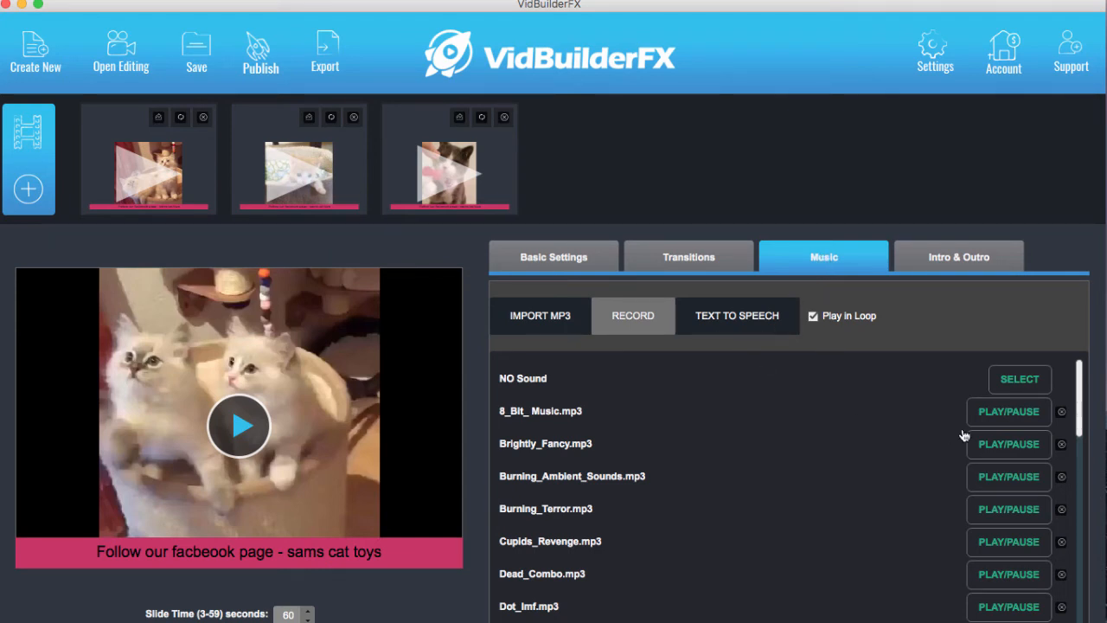
# Cancel the MP3 import browser without importing, then start a voice recording
pyautogui.scroll(-3)
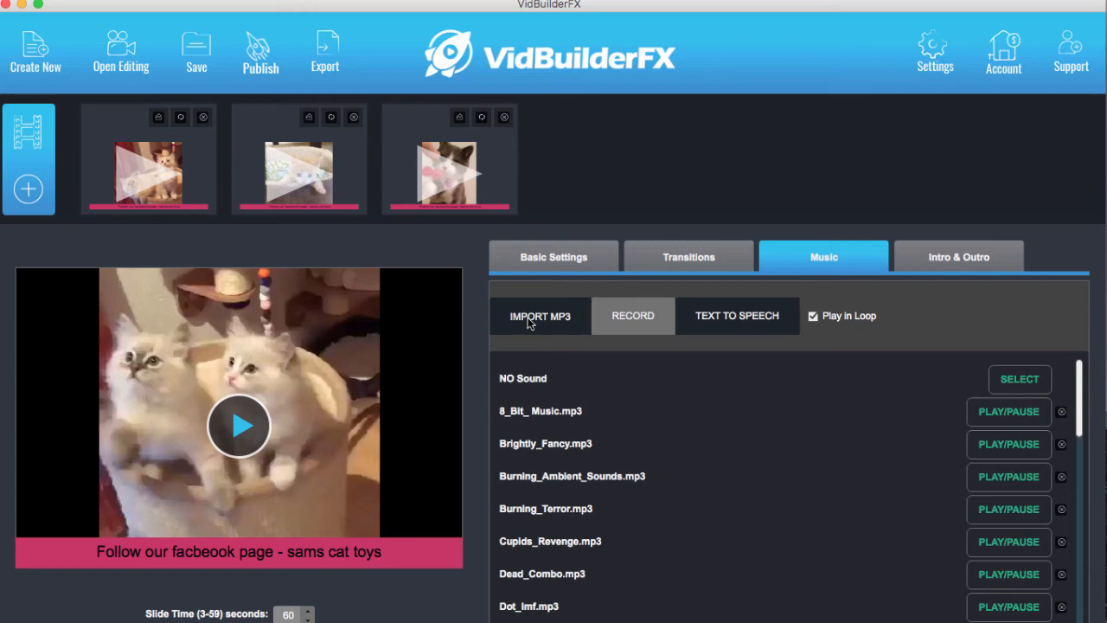
pyautogui.click(540, 316)
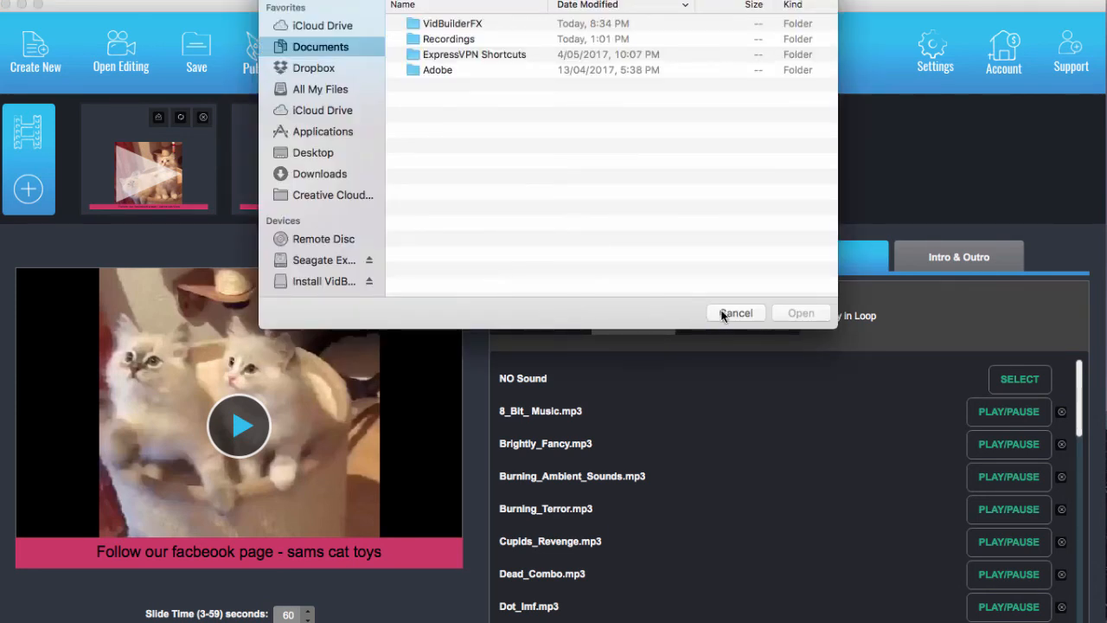
pyautogui.click(735, 312)
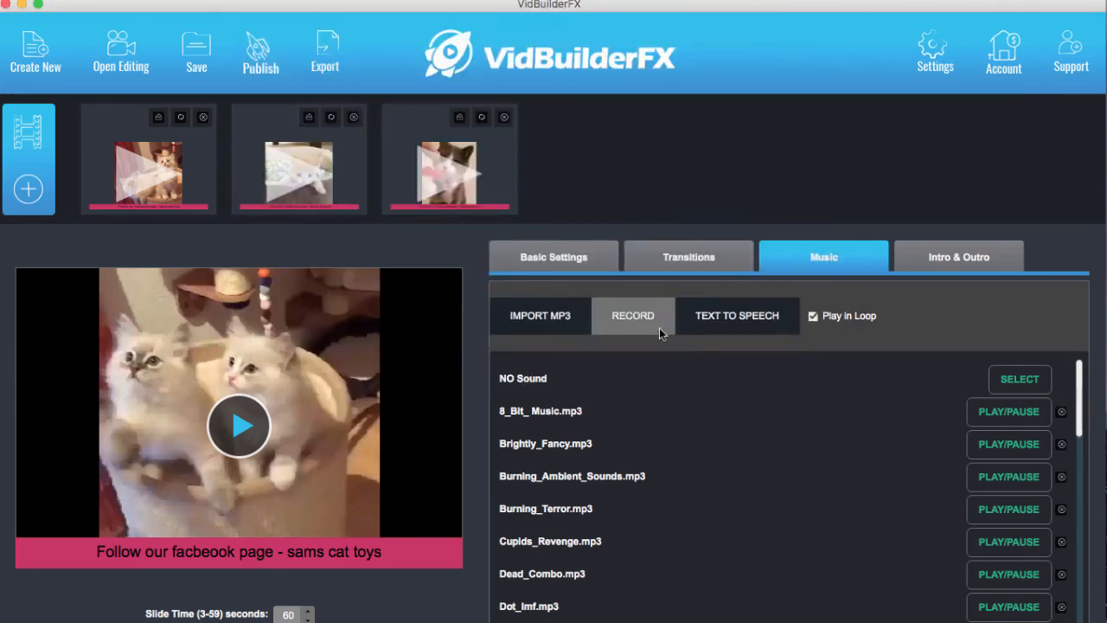
pyautogui.click(632, 315)
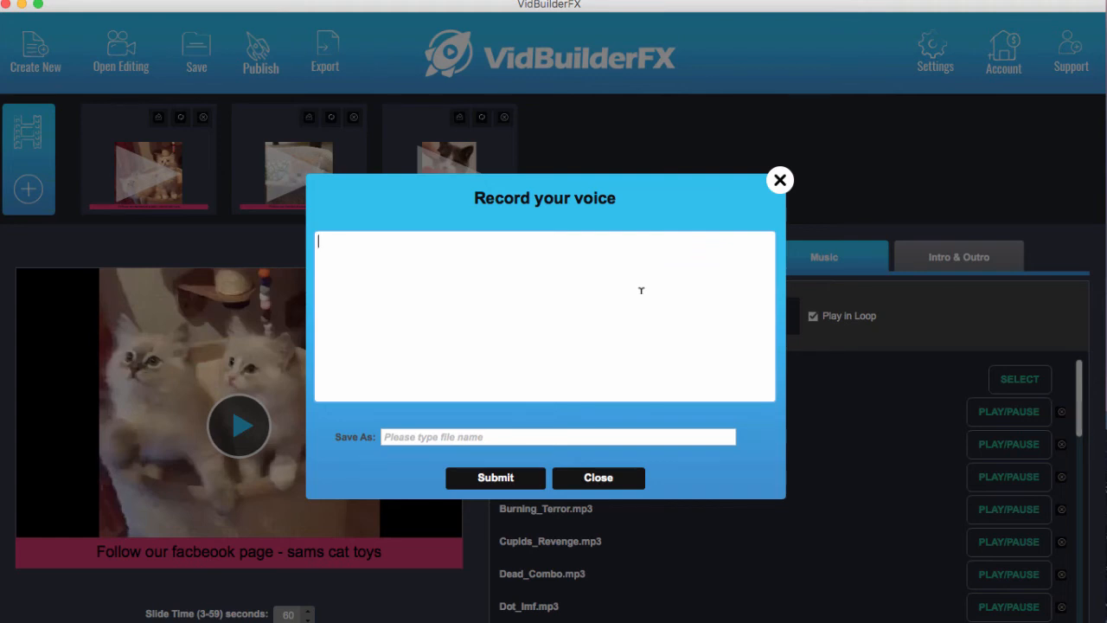
# Close the voice-recording window without saving and show the intro/outro slide settings
pyautogui.write('Hey check out our website -=')
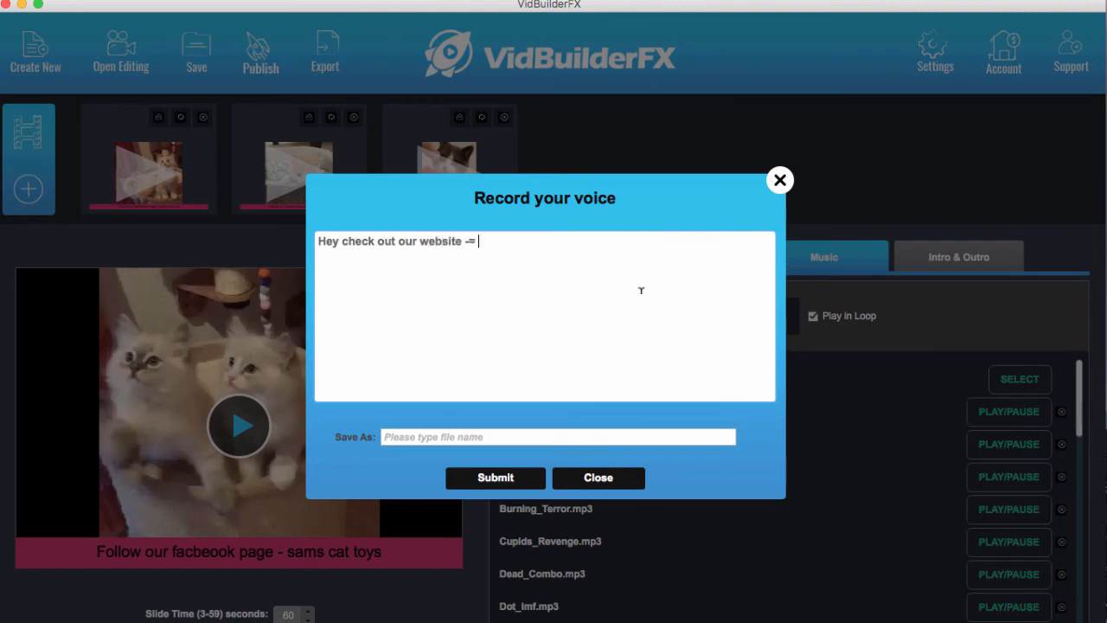
pyautogui.write('demoweba')
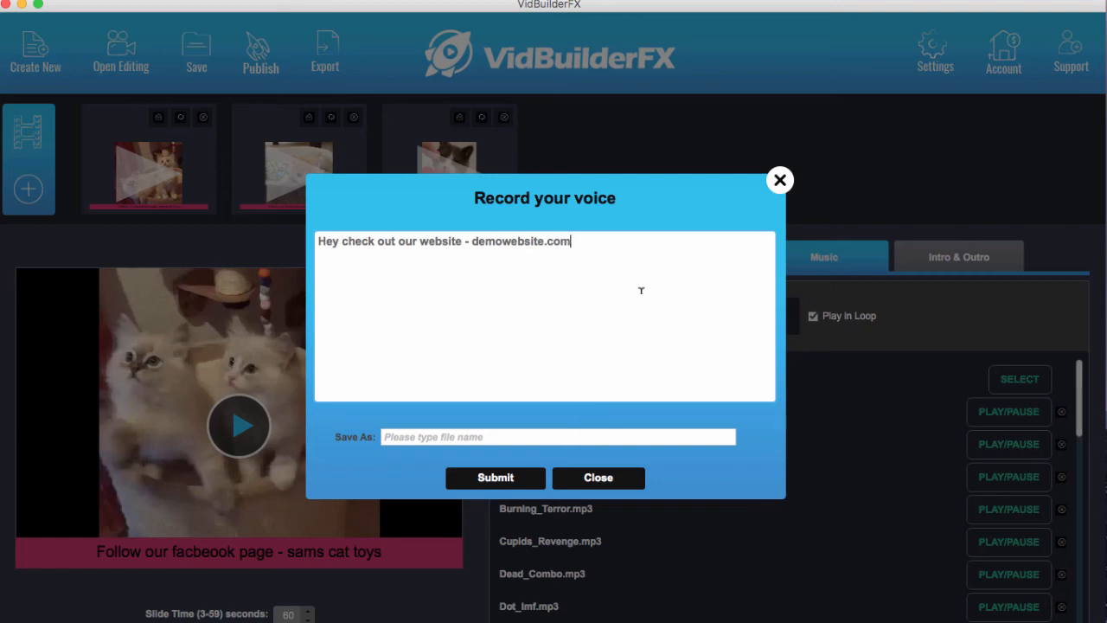
pyautogui.moveTo(524, 336)
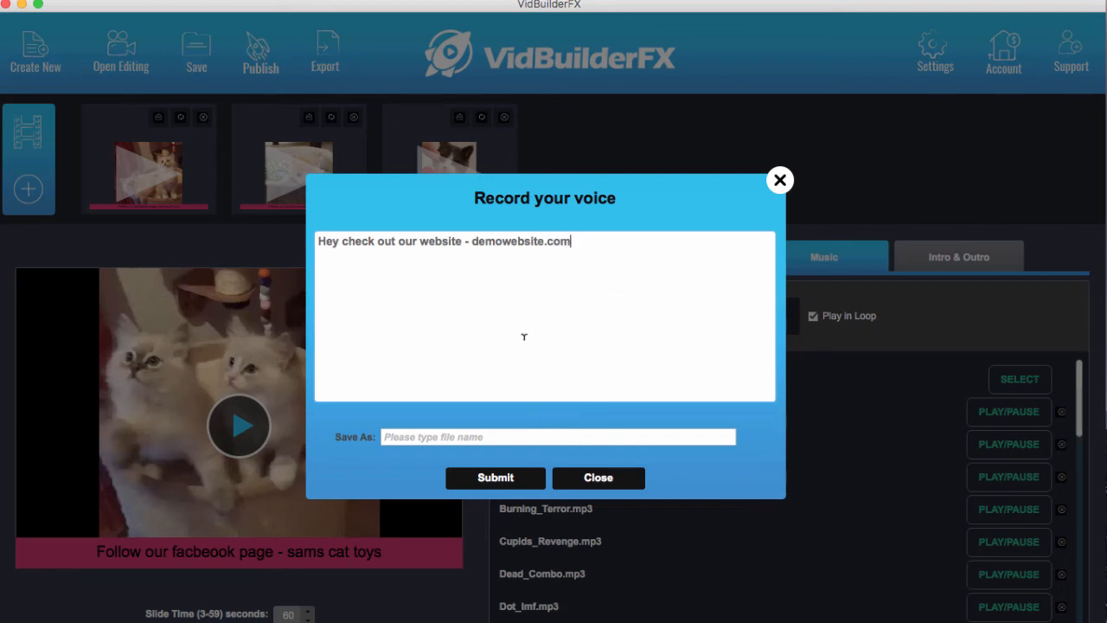
pyautogui.moveTo(522, 324)
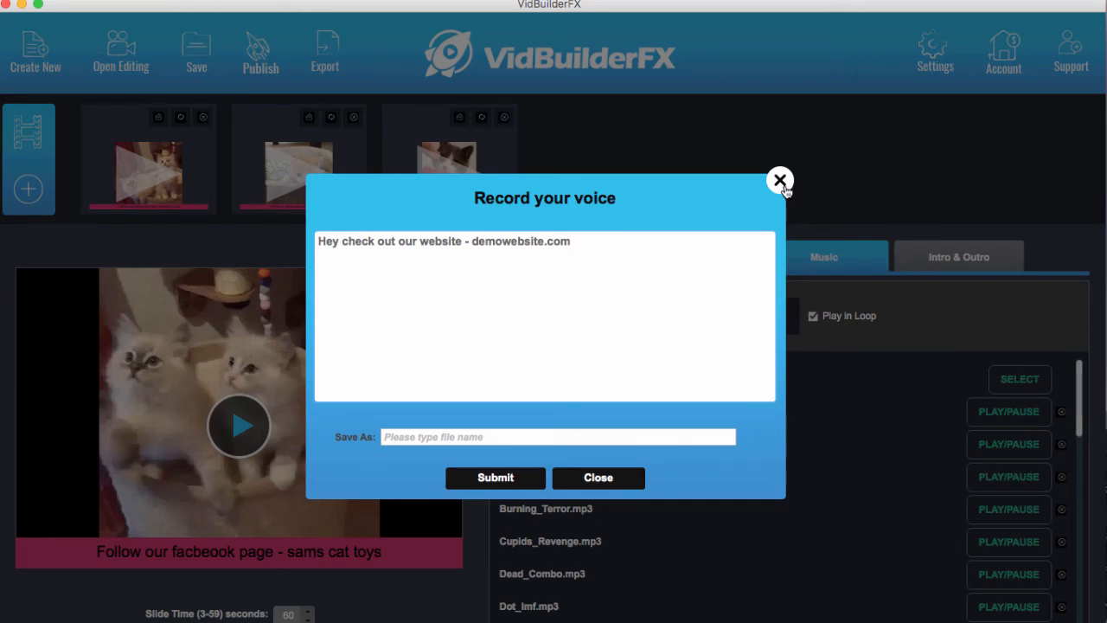
pyautogui.click(779, 180)
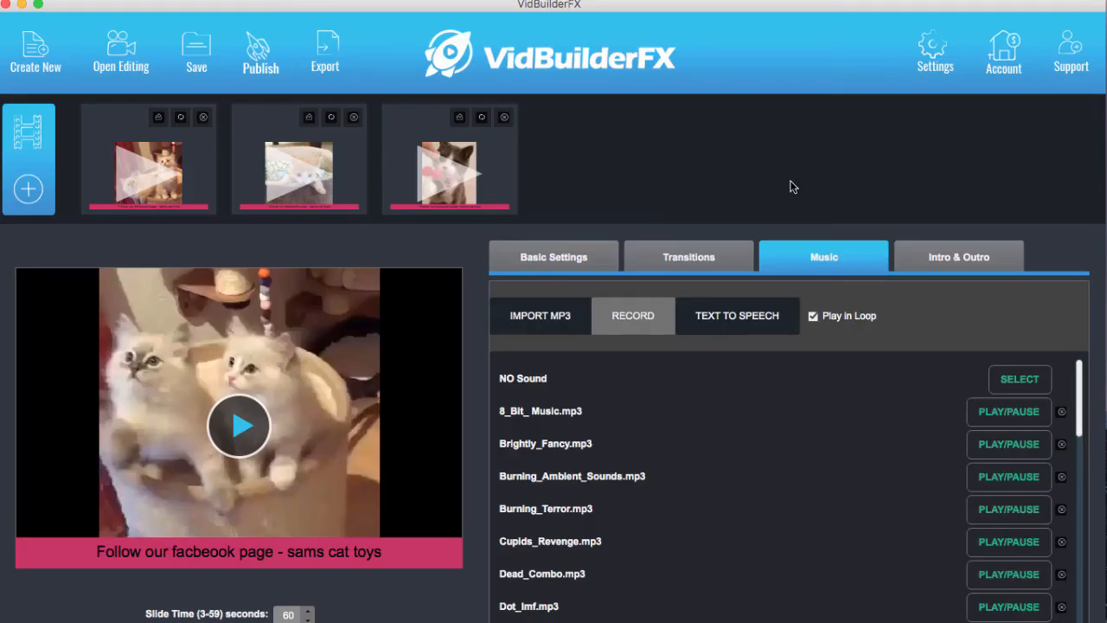
pyautogui.click(958, 256)
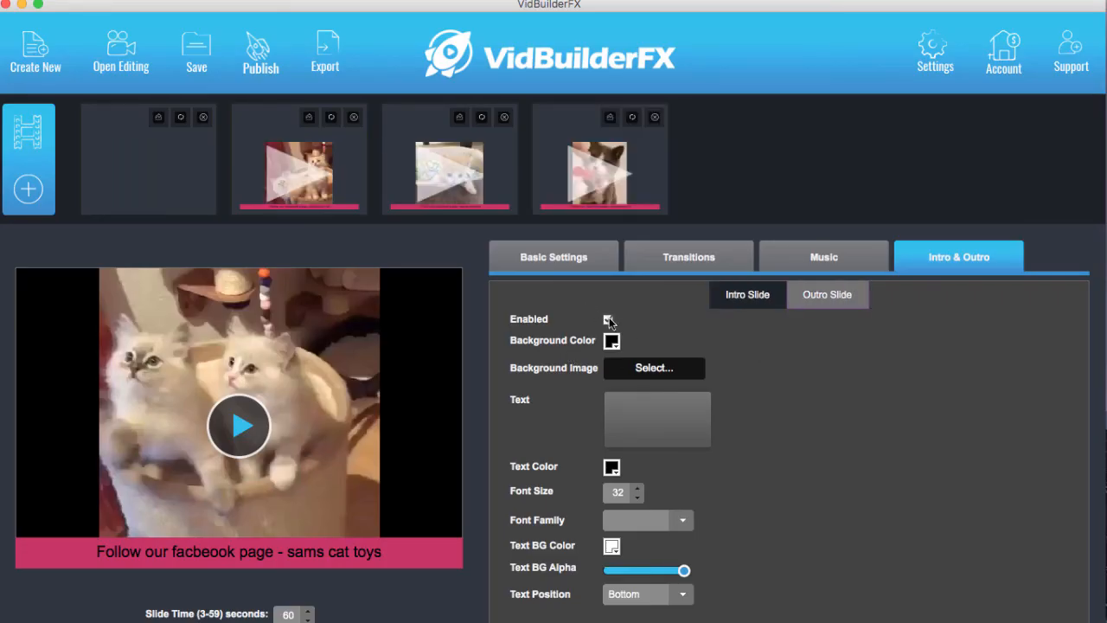
# Leave the intro slide disabled, save the project, and dismiss the saved alert
pyautogui.click(610, 319)
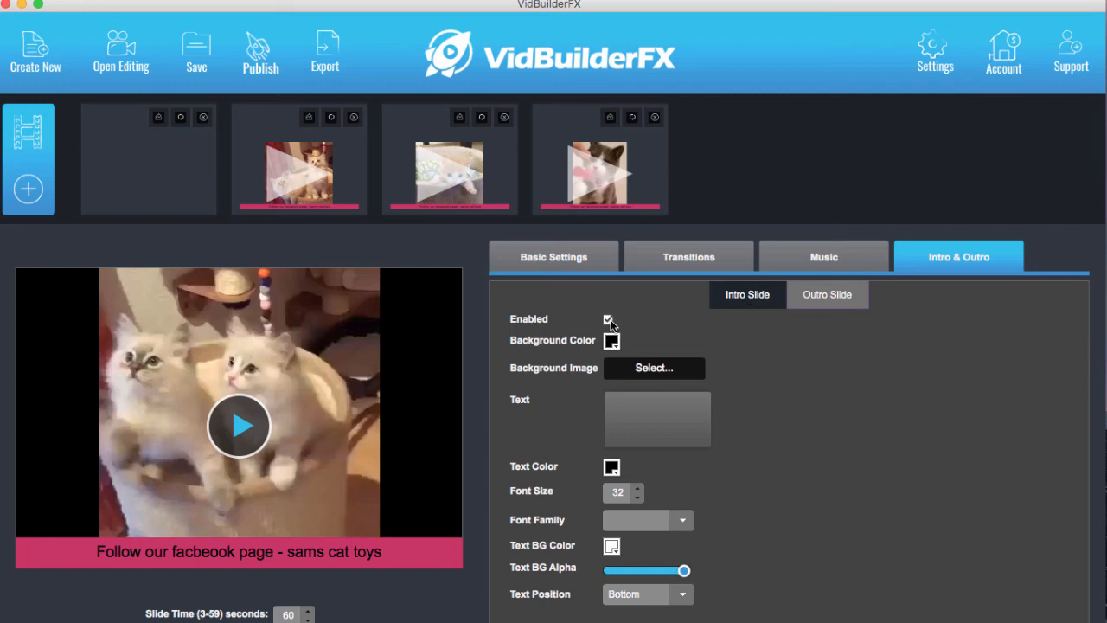
pyautogui.click(608, 319)
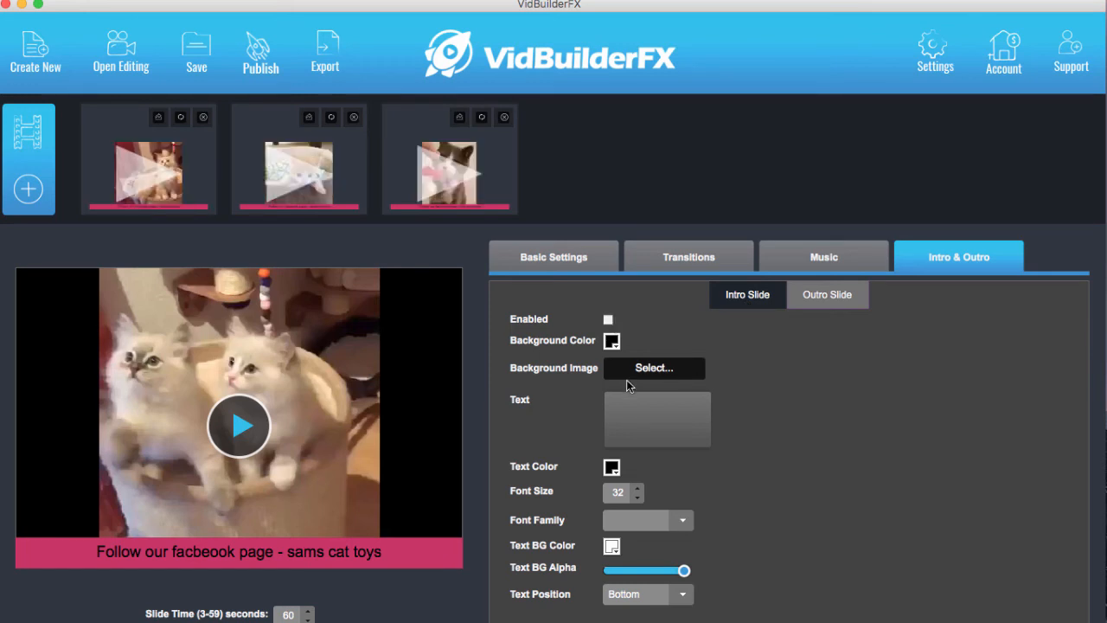
pyautogui.click(657, 419)
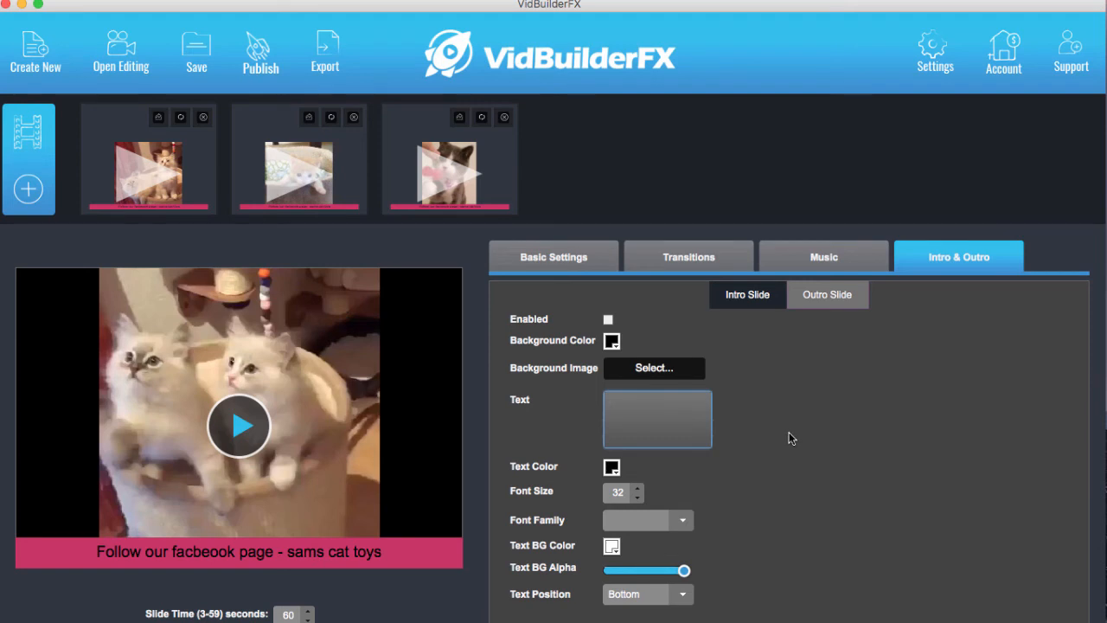
pyautogui.moveTo(616, 369)
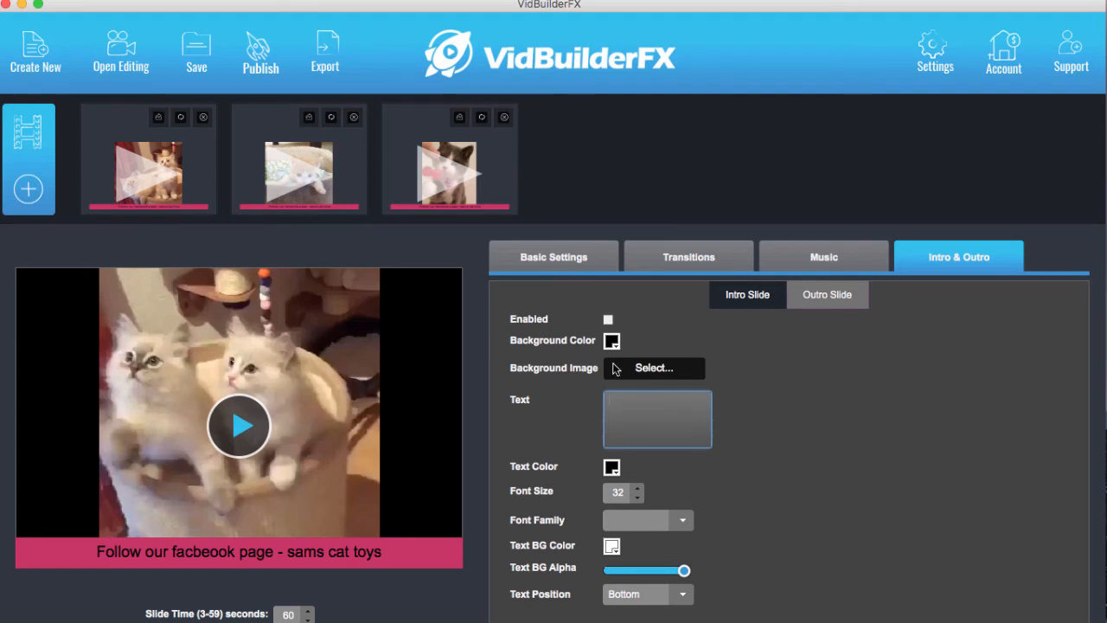
pyautogui.moveTo(206, 58)
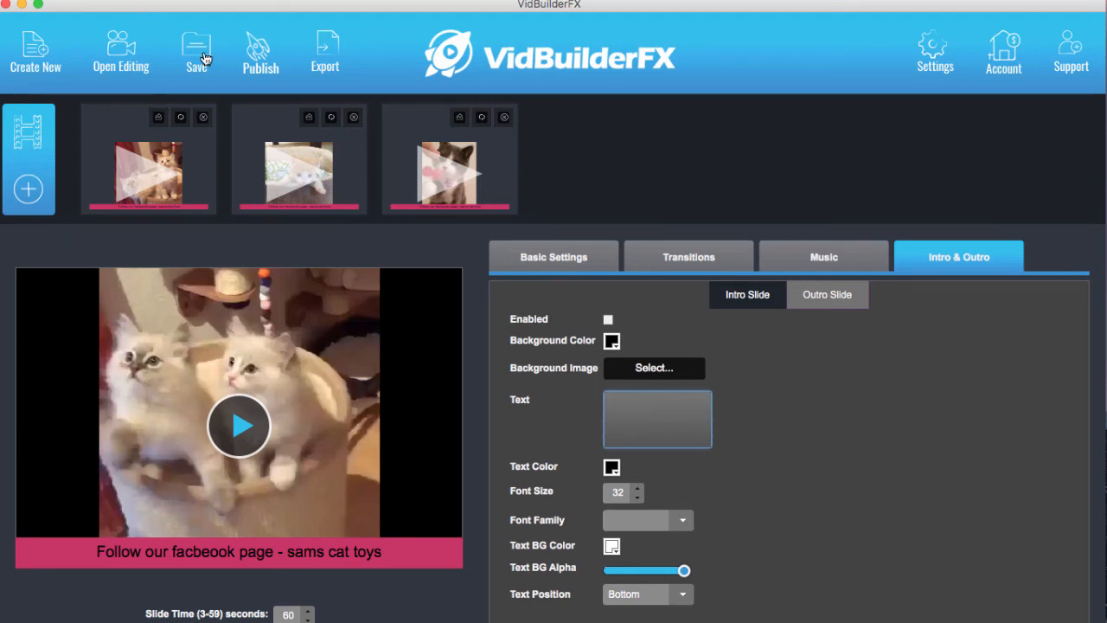
pyautogui.click(196, 52)
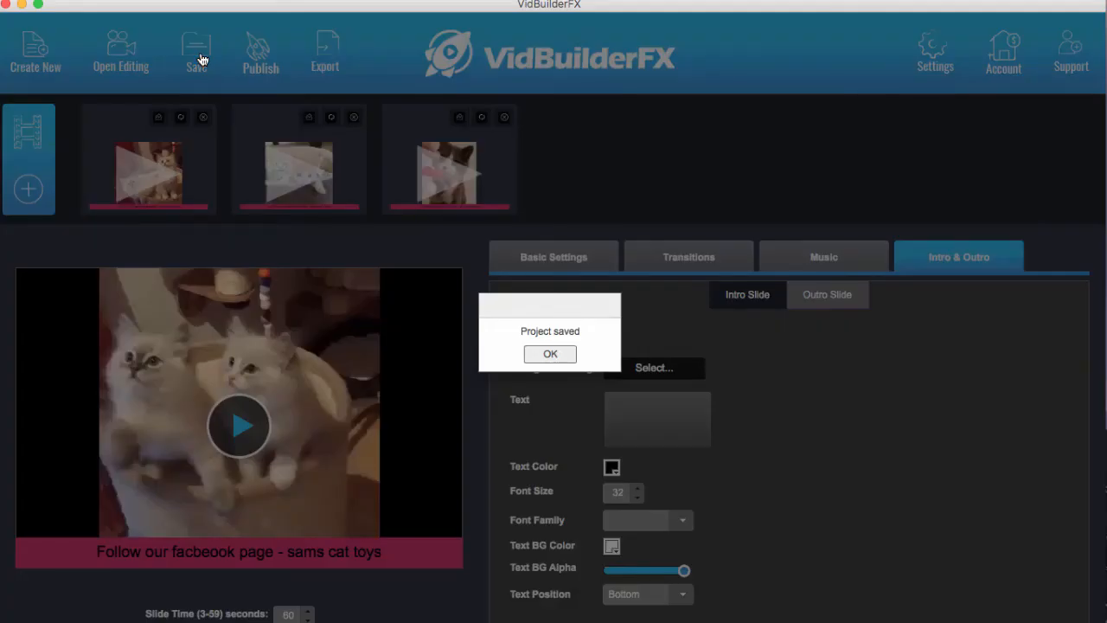
pyautogui.click(550, 353)
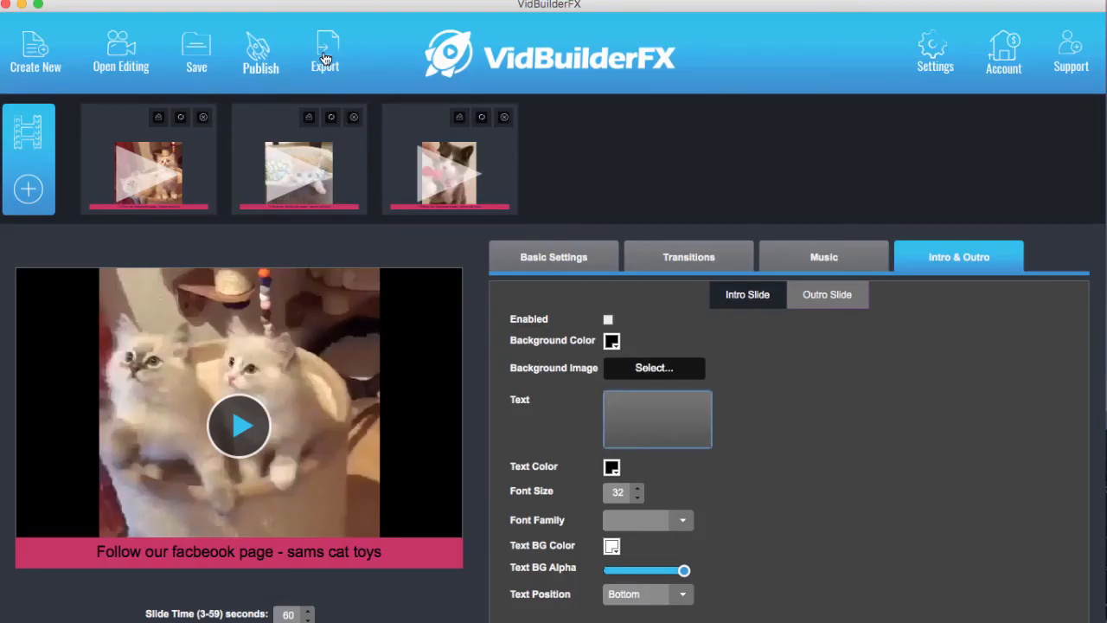
pyautogui.click(325, 52)
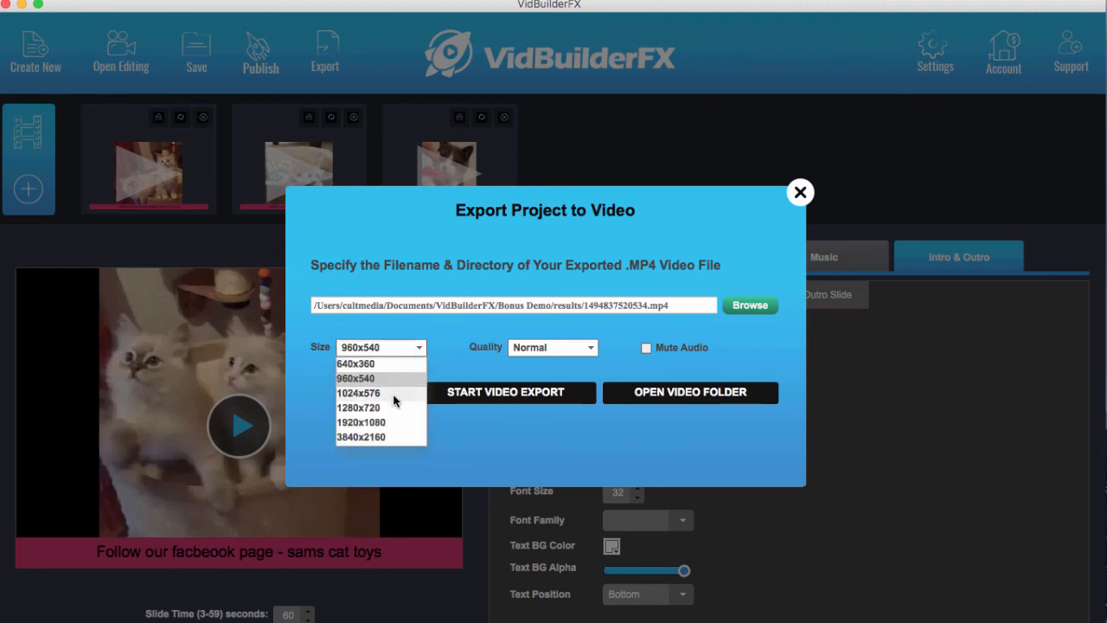
pyautogui.moveTo(409, 405)
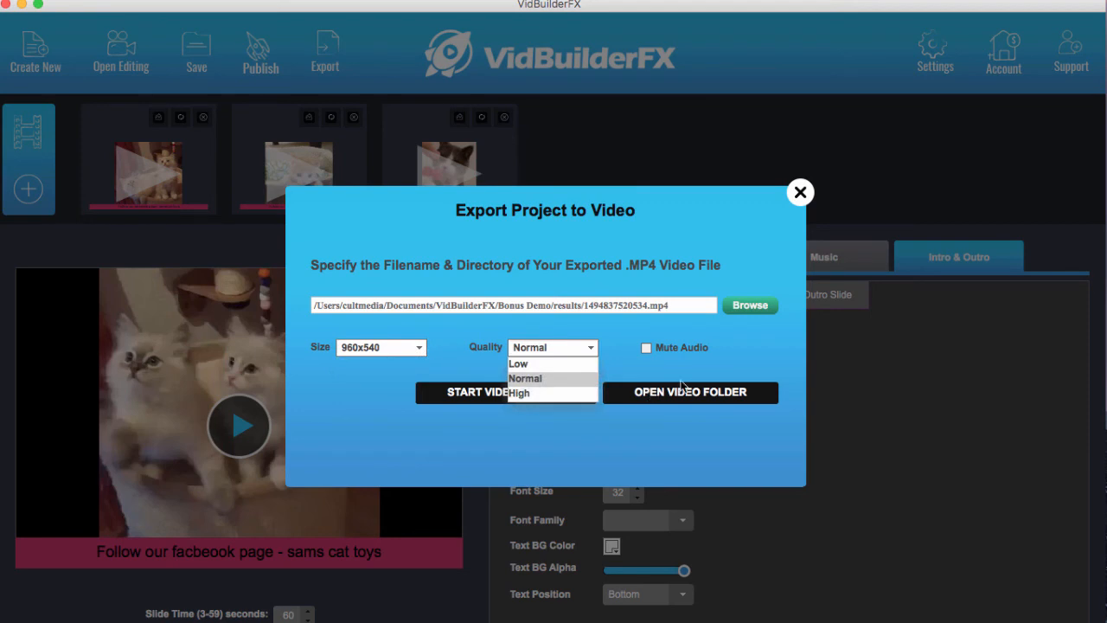
pyautogui.click(552, 378)
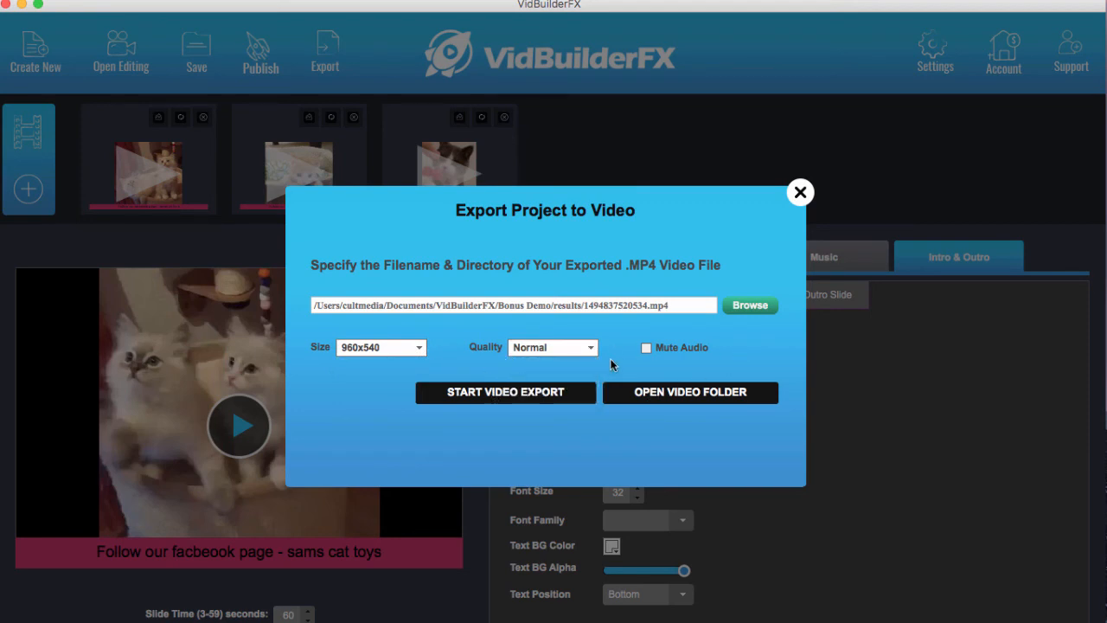
pyautogui.moveTo(666, 367)
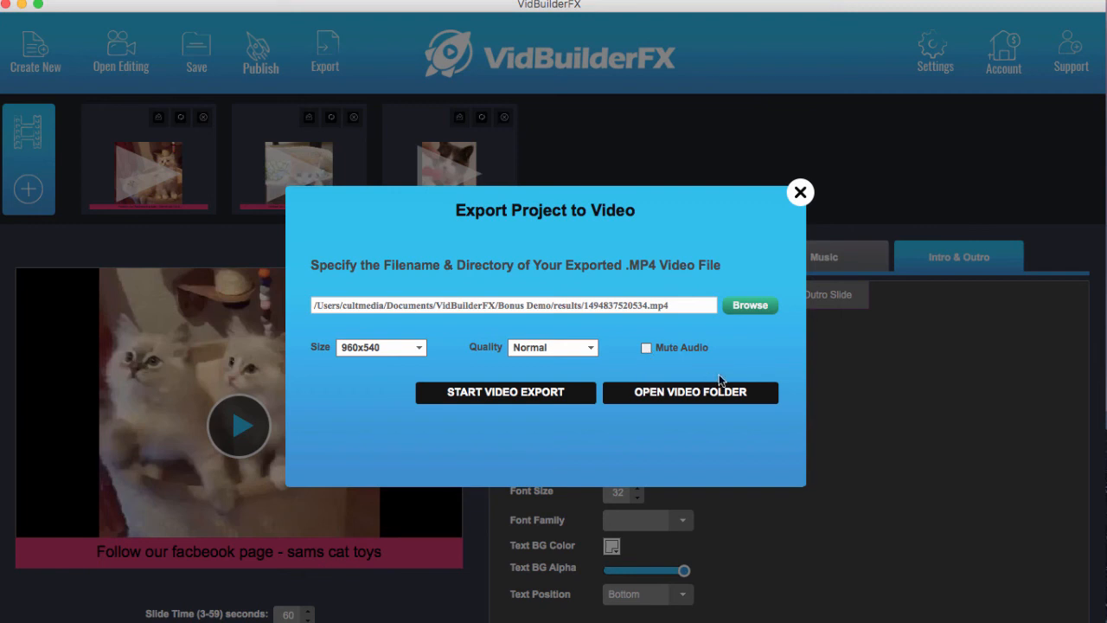
pyautogui.moveTo(800, 192)
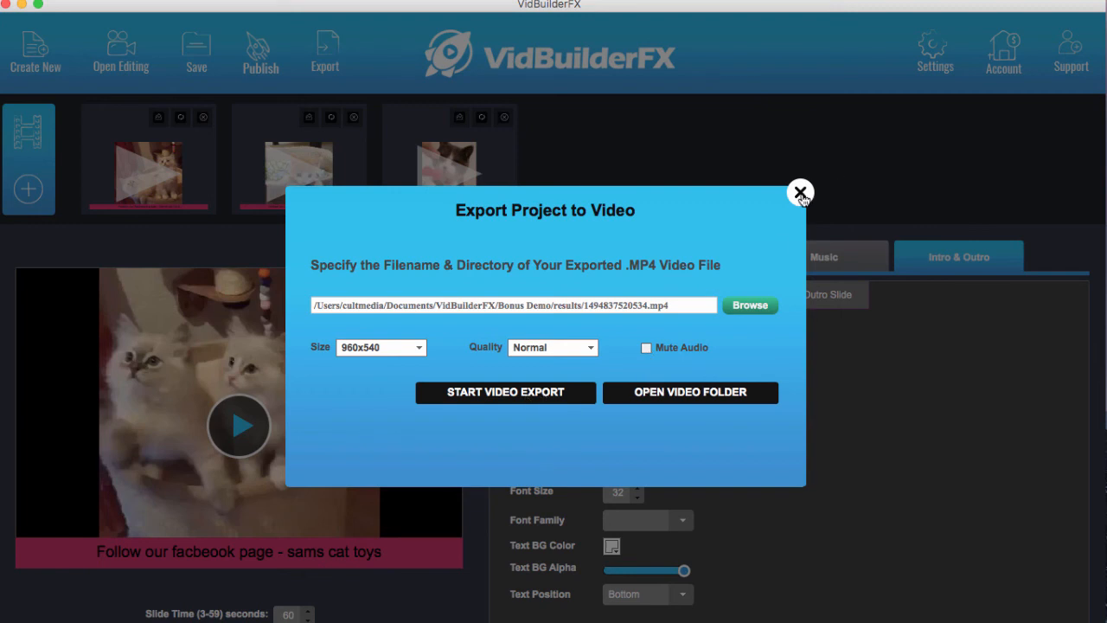
pyautogui.click(800, 192)
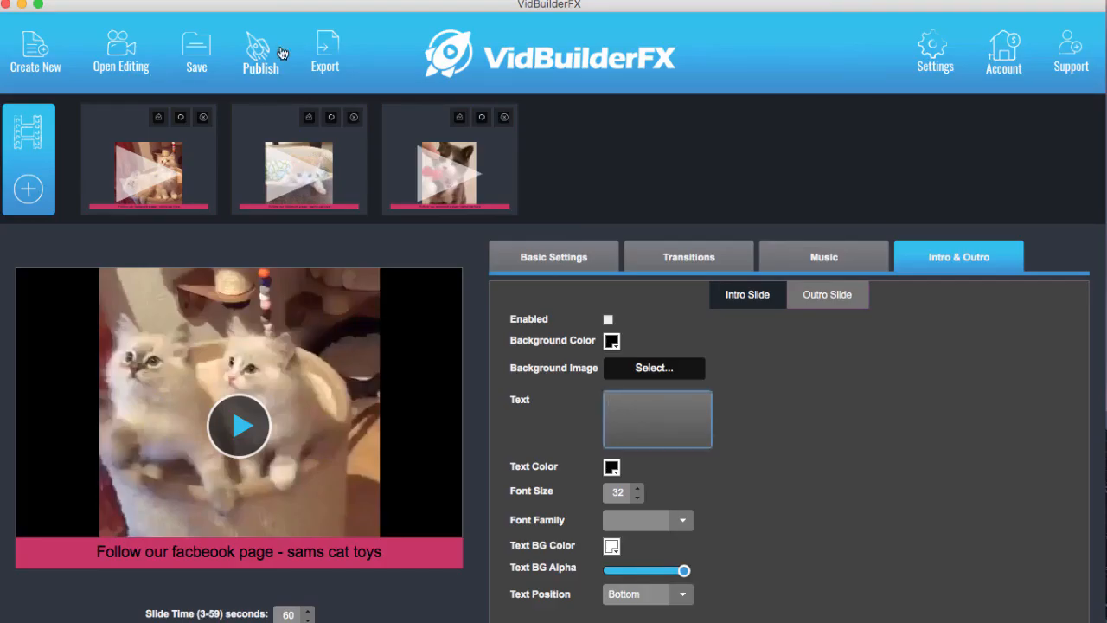
# Enter 'Demo Description' in the Facebook publish form and schedule it for May 17
pyautogui.click(260, 52)
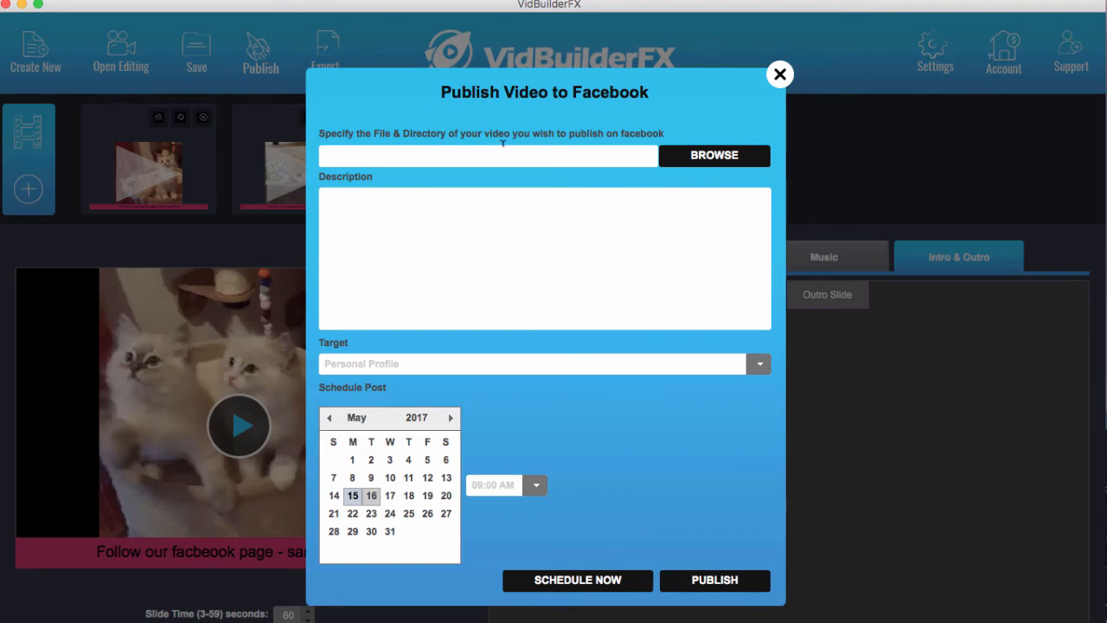
pyautogui.moveTo(592, 171)
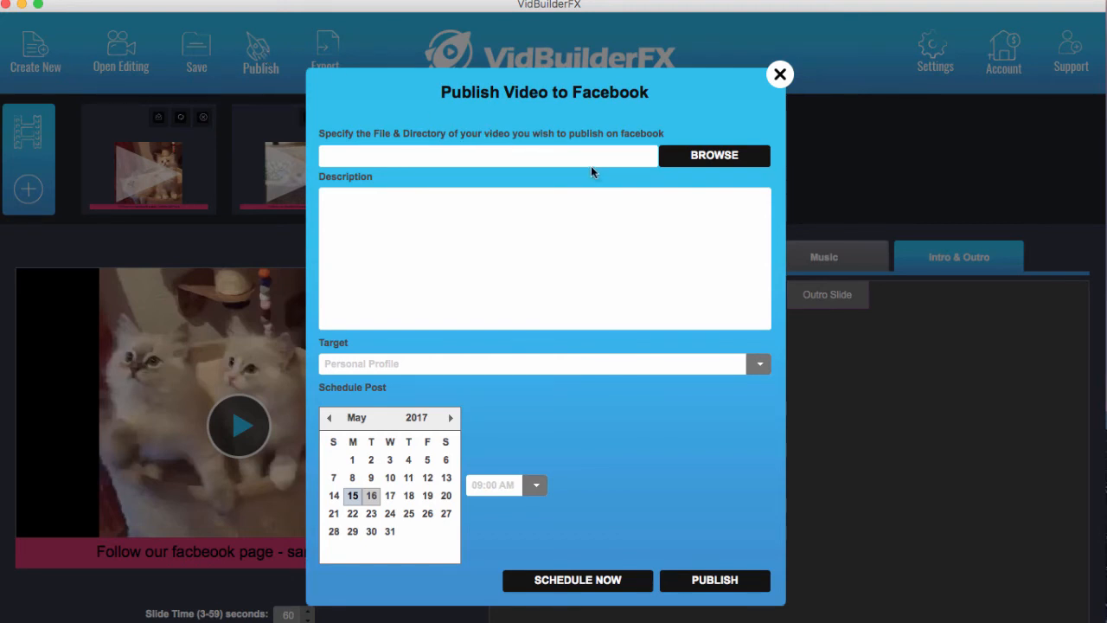
pyautogui.click(713, 155)
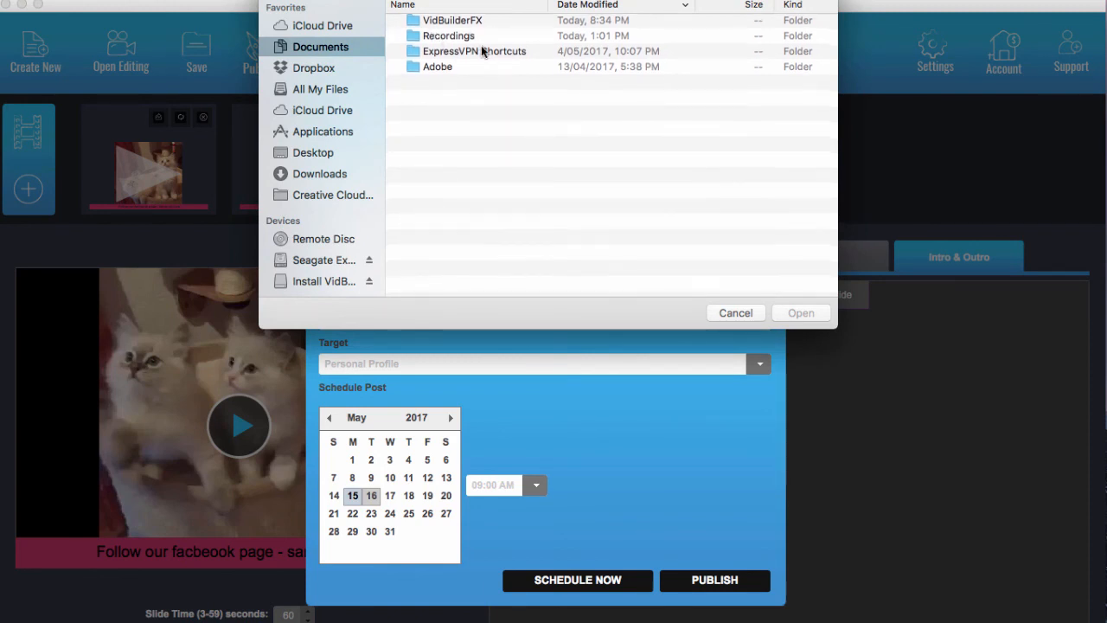
pyautogui.click(735, 312)
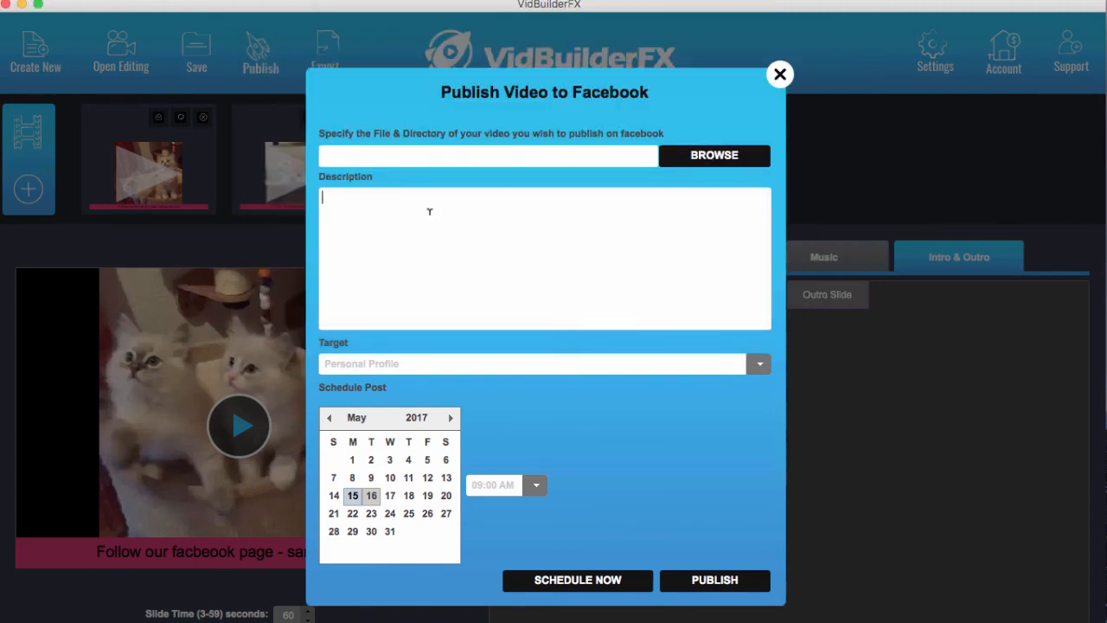
pyautogui.write('D')
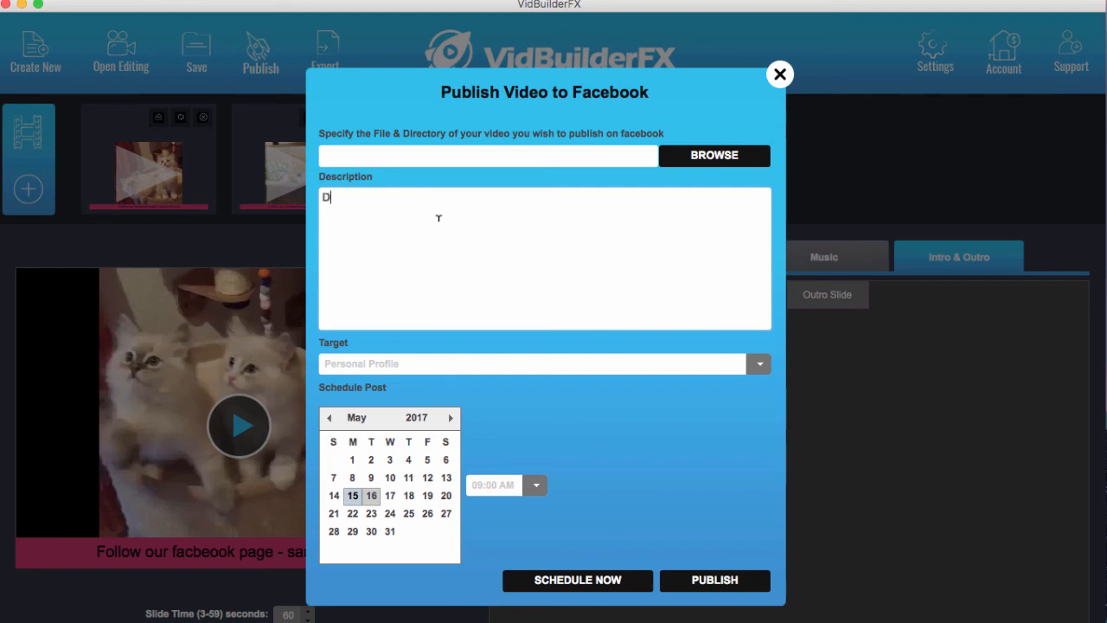
pyautogui.write('emo Description')
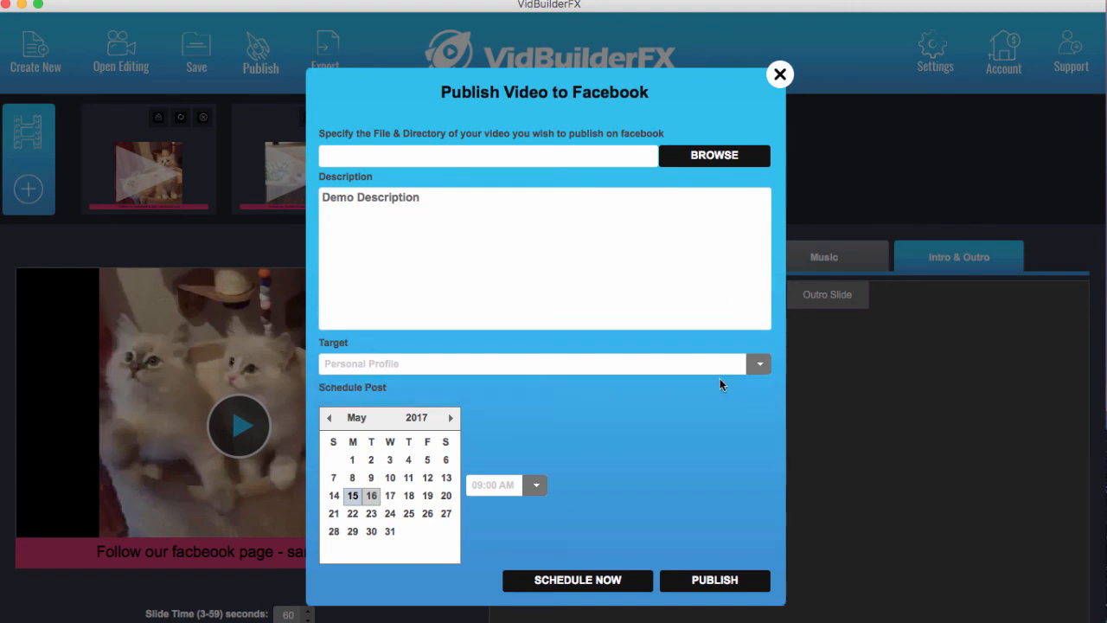
pyautogui.moveTo(718, 416)
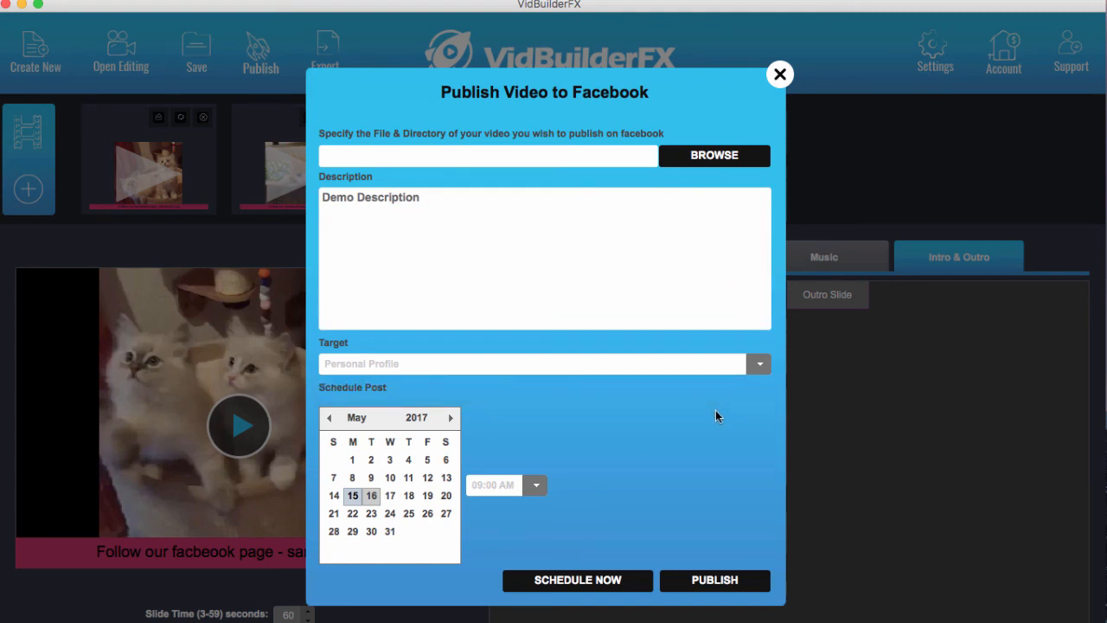
pyautogui.moveTo(566, 403)
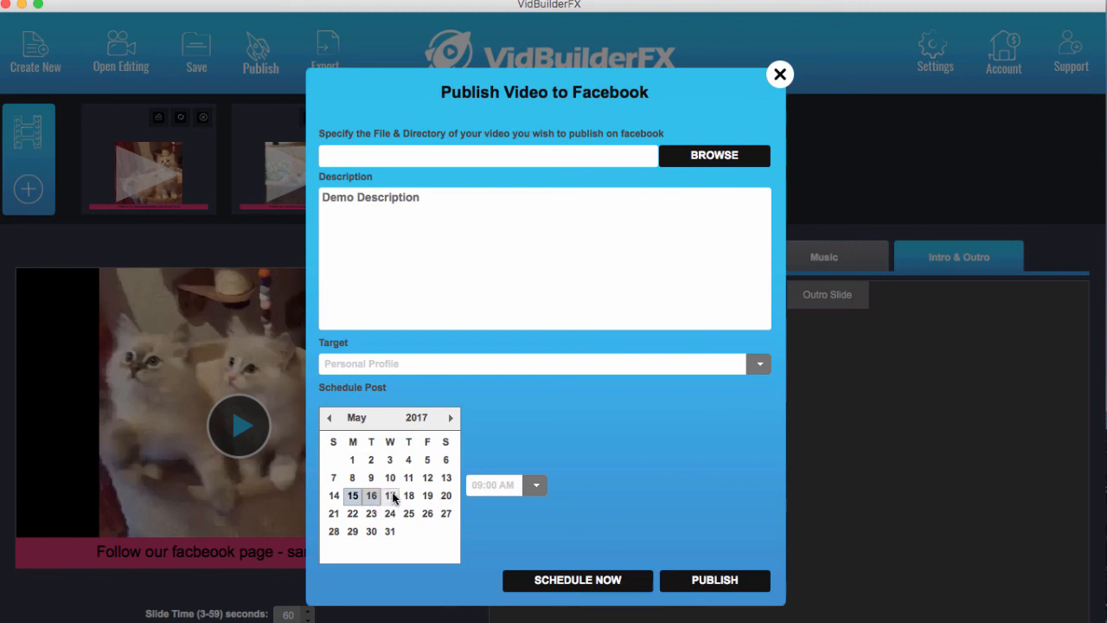
pyautogui.click(535, 485)
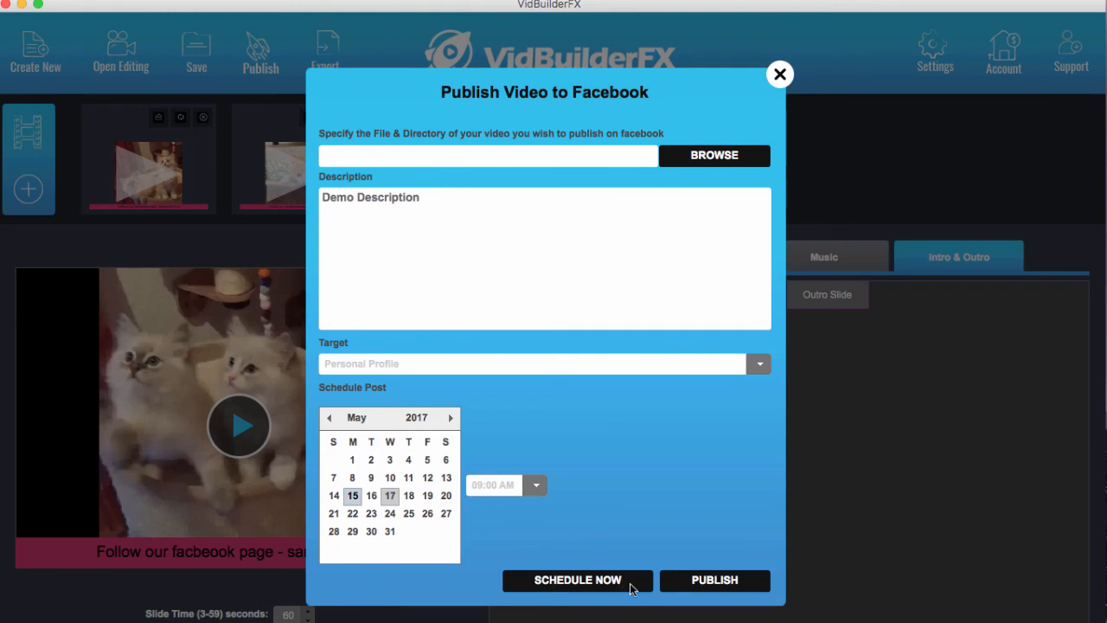
pyautogui.moveTo(621, 589)
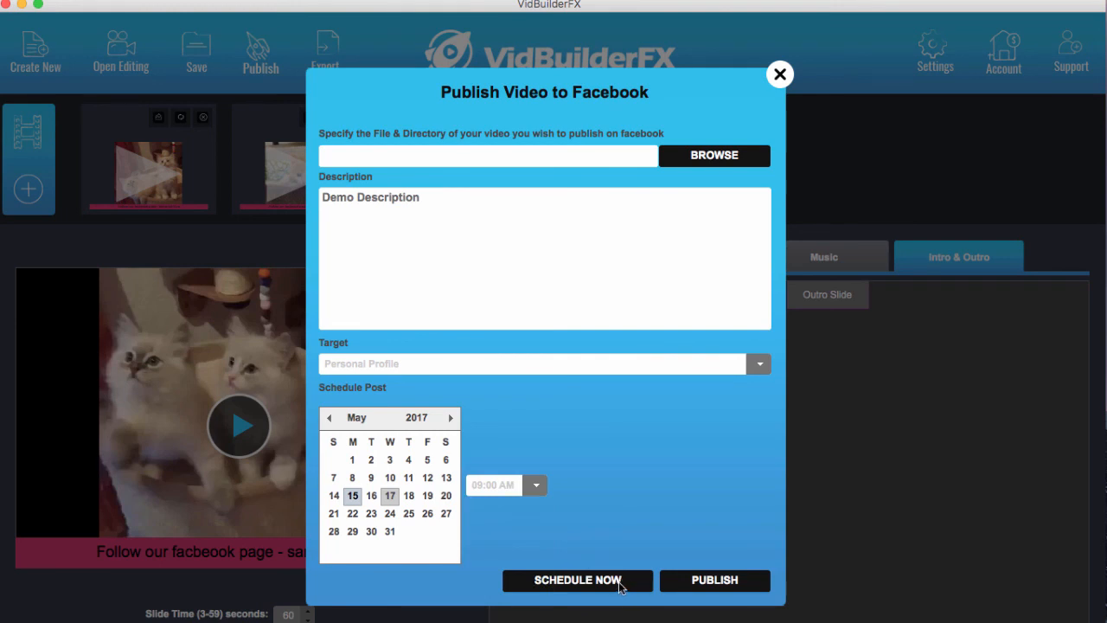